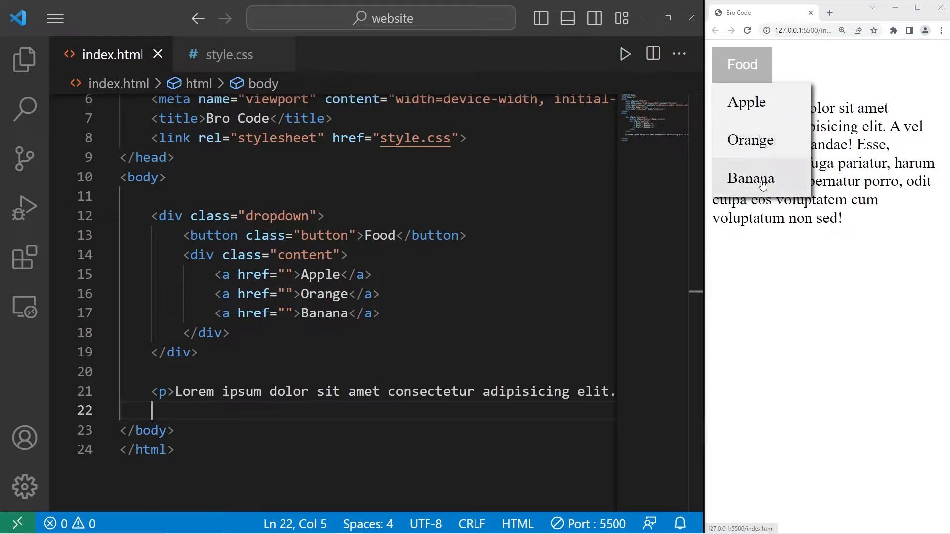
{"action": "mouse_move", "coordinate": [770, 166]}
{"action": "type", "text": "<>"}
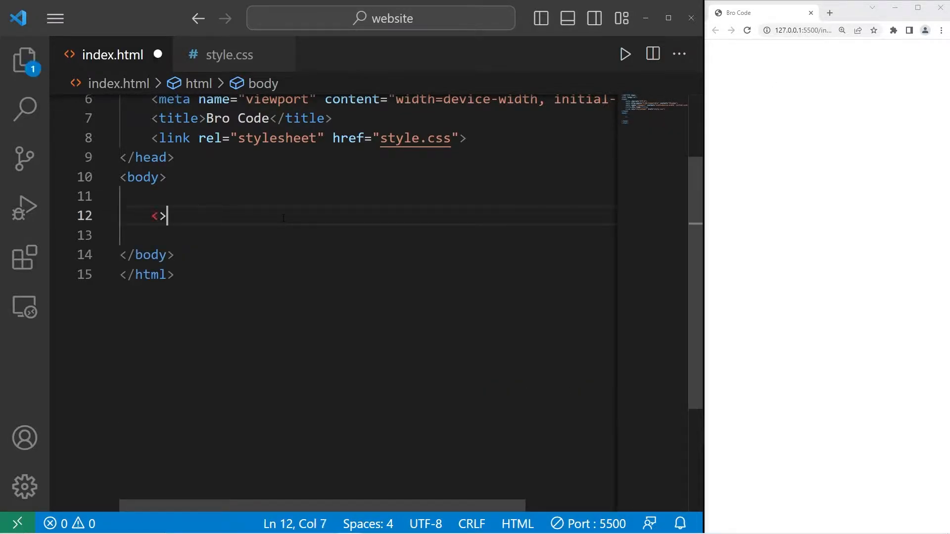
- Add a div with class "dropdown" containing a button labelled Food
{"action": "type", "text": "div cla"}
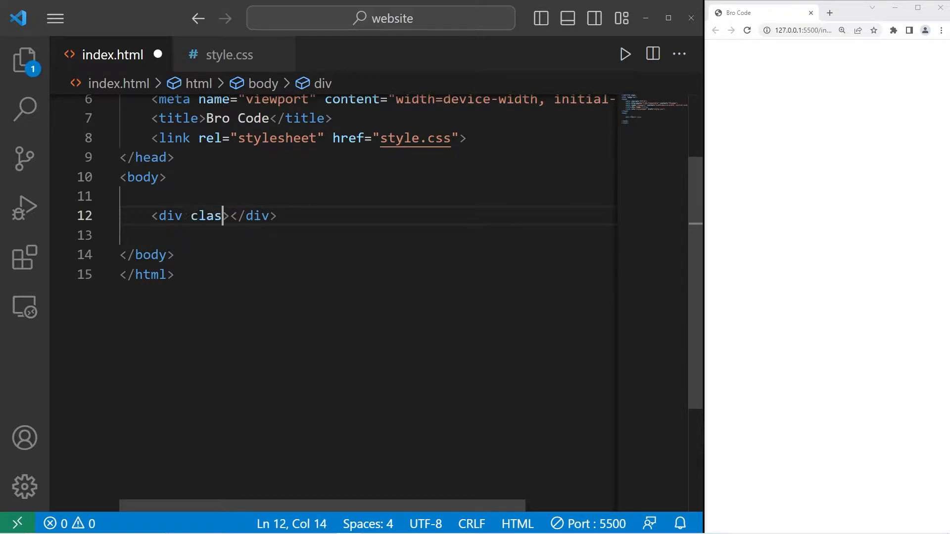
{"action": "type", "text": "s=\"d\""}
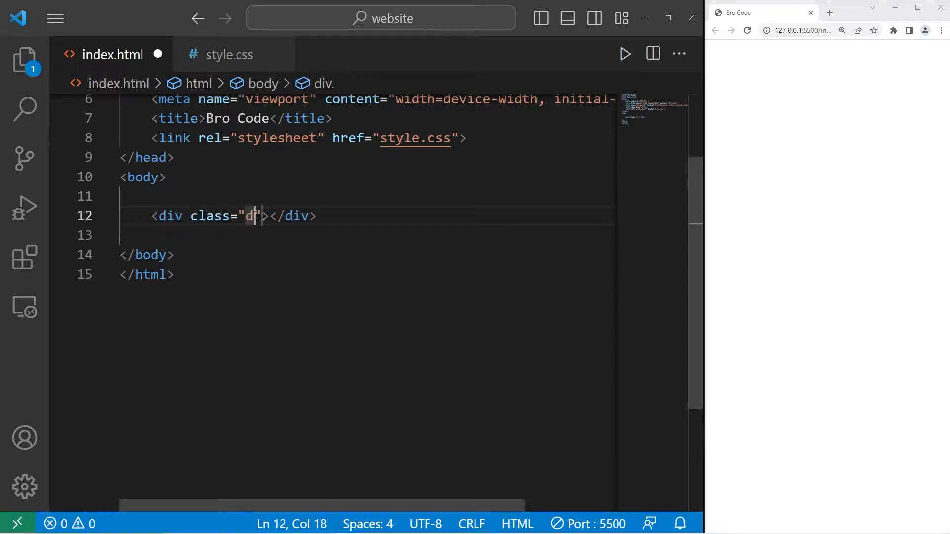
{"action": "type", "text": "ropdown"}
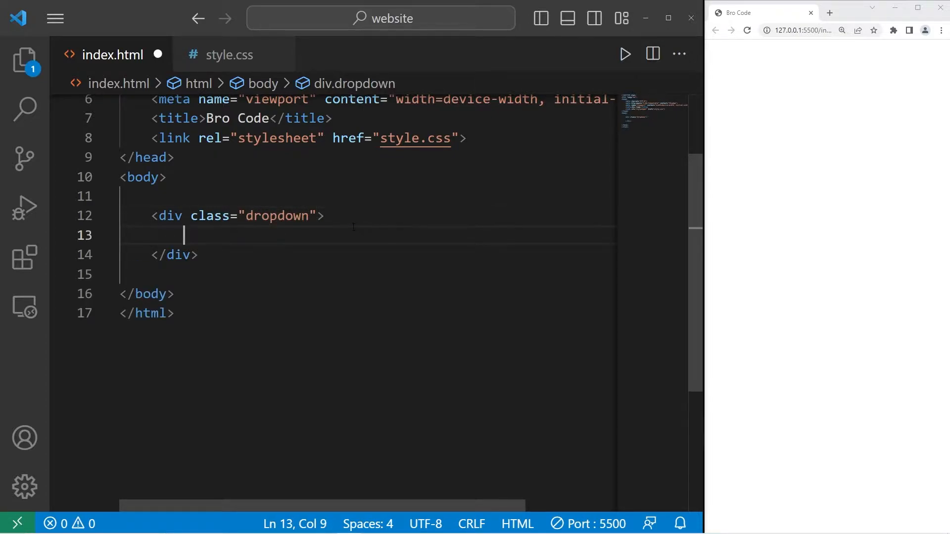
{"action": "type", "text": "<butto"}
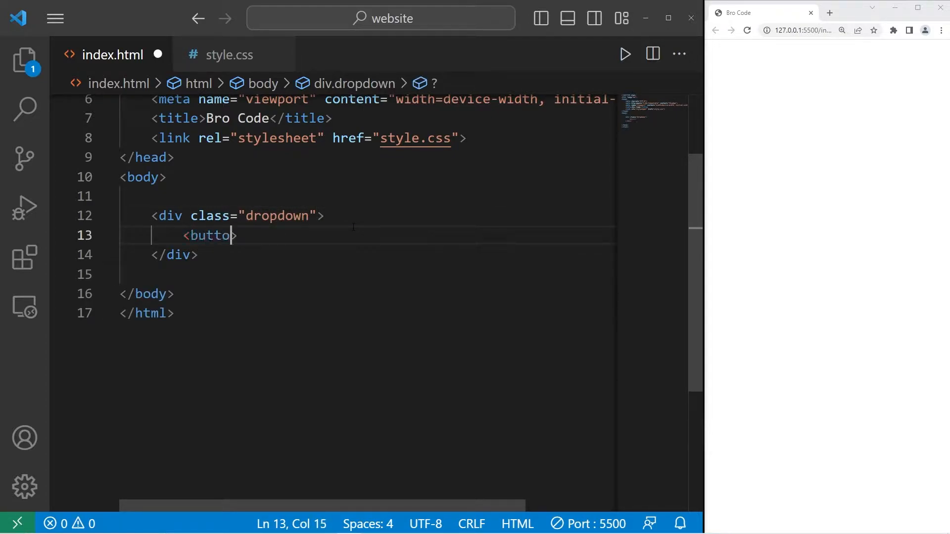
{"action": "type", "text": ">"}
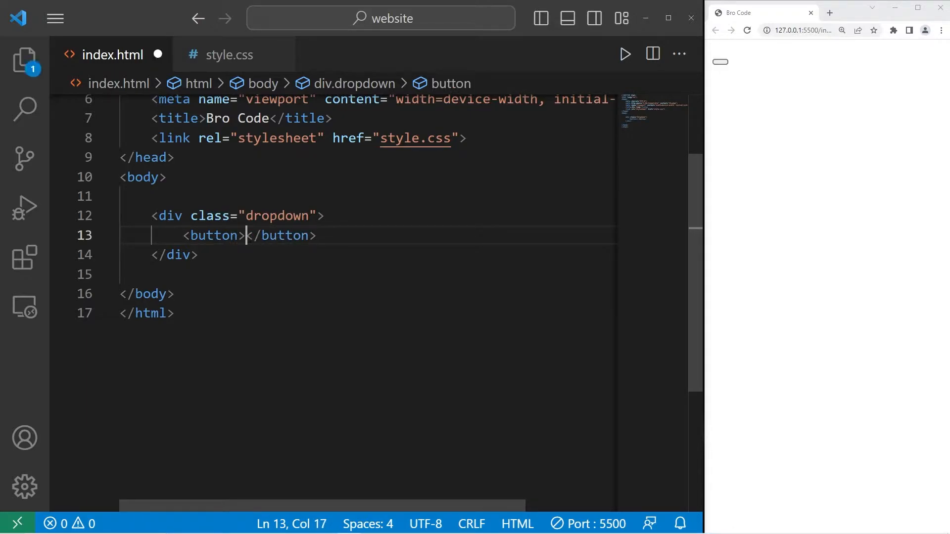
{"action": "type", "text": "Food"}
{"action": "type", "text": "<>"}
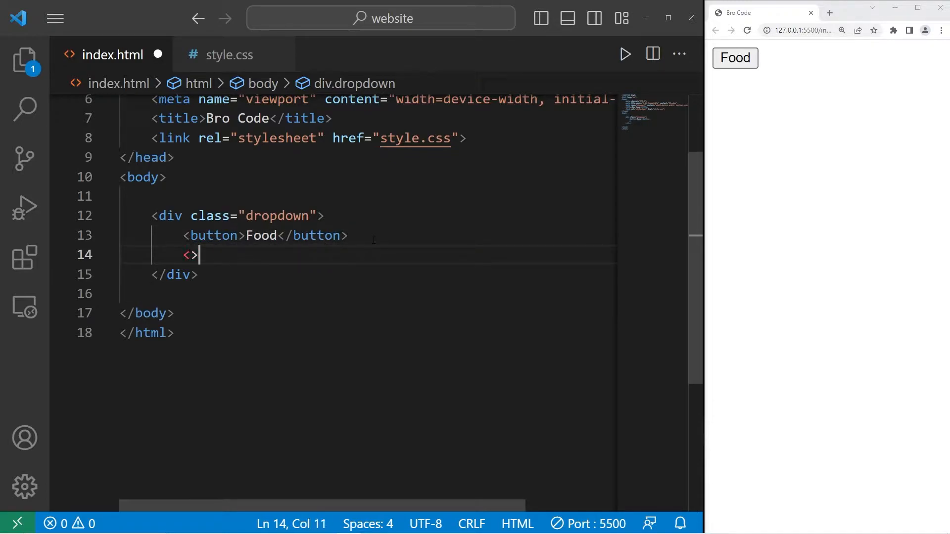
- Add an empty div with class "content" inside the dropdown, ready for a new line
{"action": "type", "text": "div"}
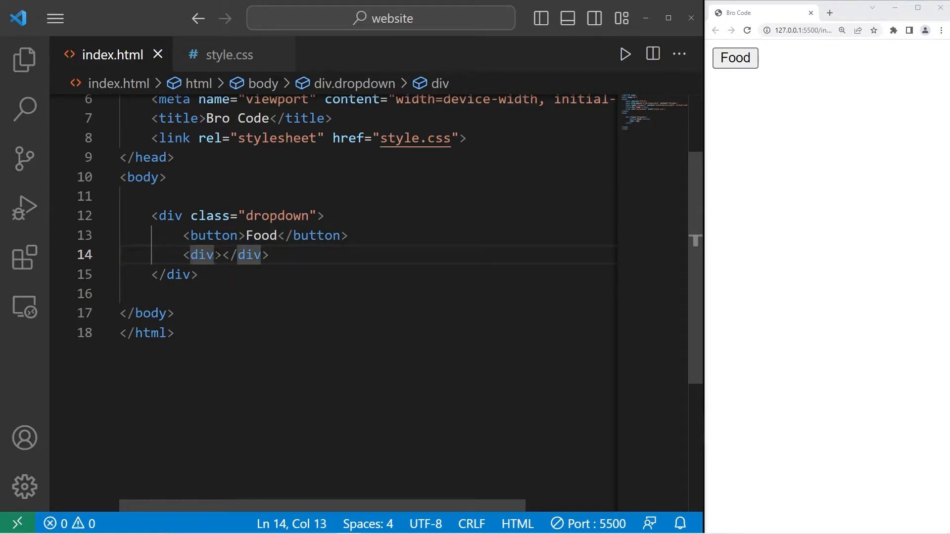
{"action": "type", "text": "class=\"\""}
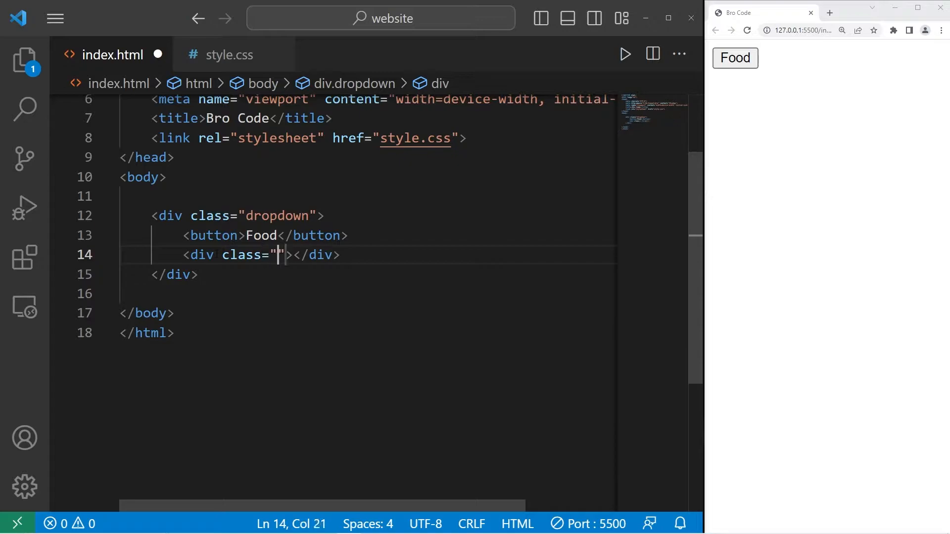
{"action": "type", "text": "content"}
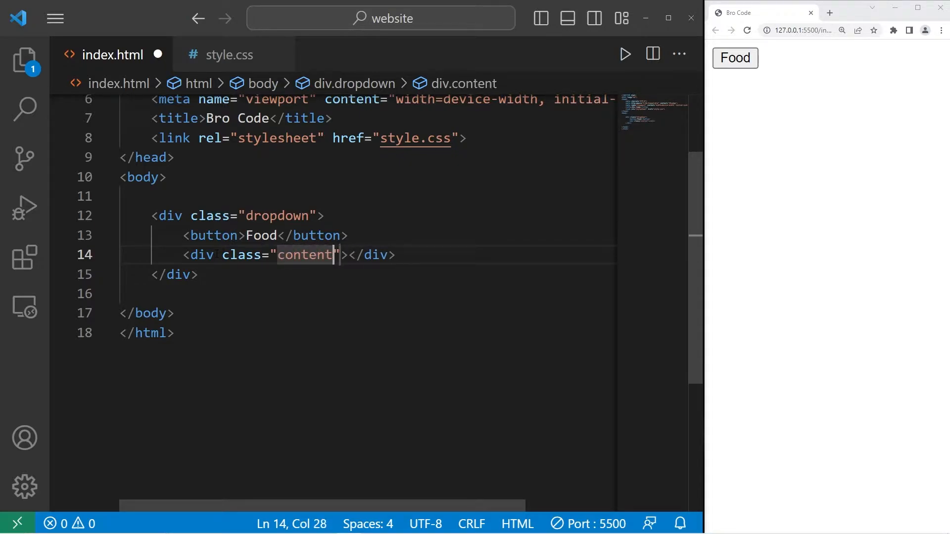
{"action": "key", "text": "enter"}
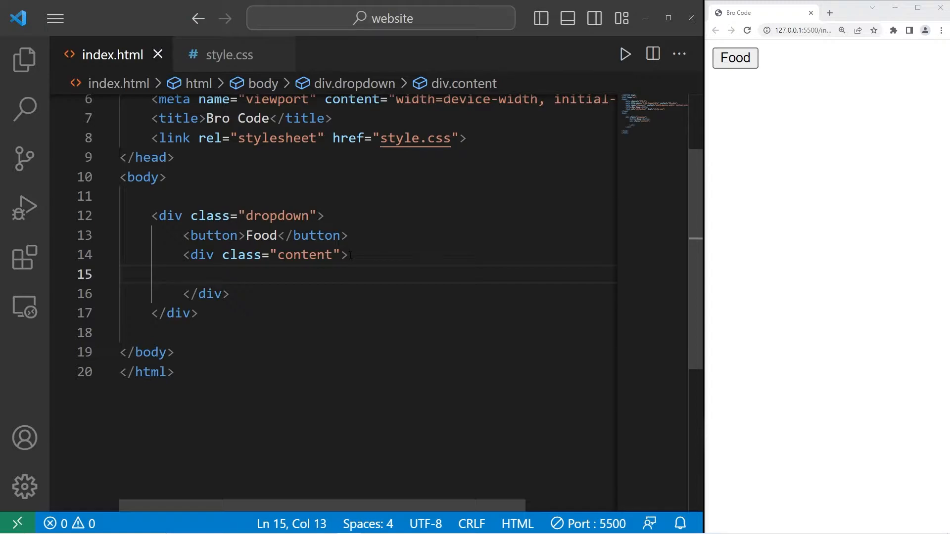
- Add three <a href=""> links reading Apple, Orange and Banana inside div.content
{"action": "type", "text": "<a></a>"}
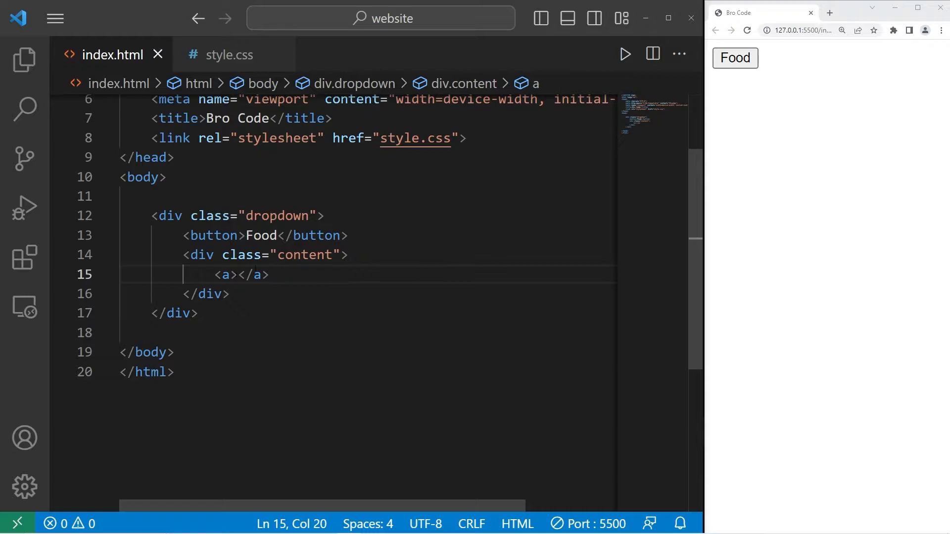
{"action": "type", "text": "href=\""}
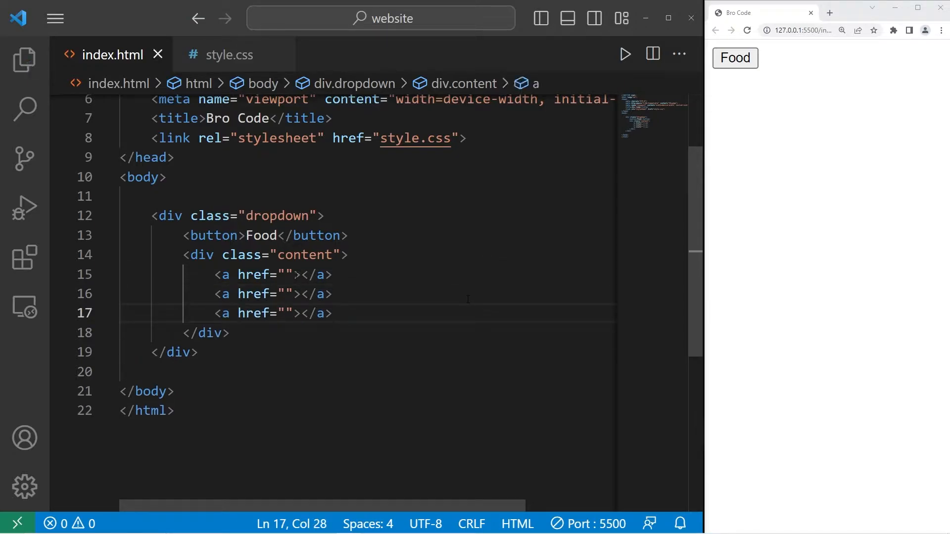
{"action": "type", "text": "App"}
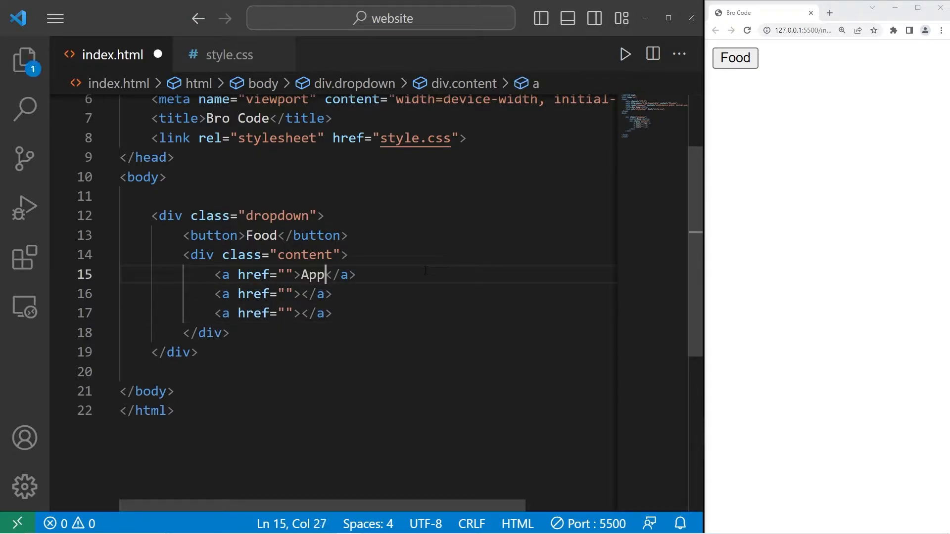
{"action": "type", "text": "le"}
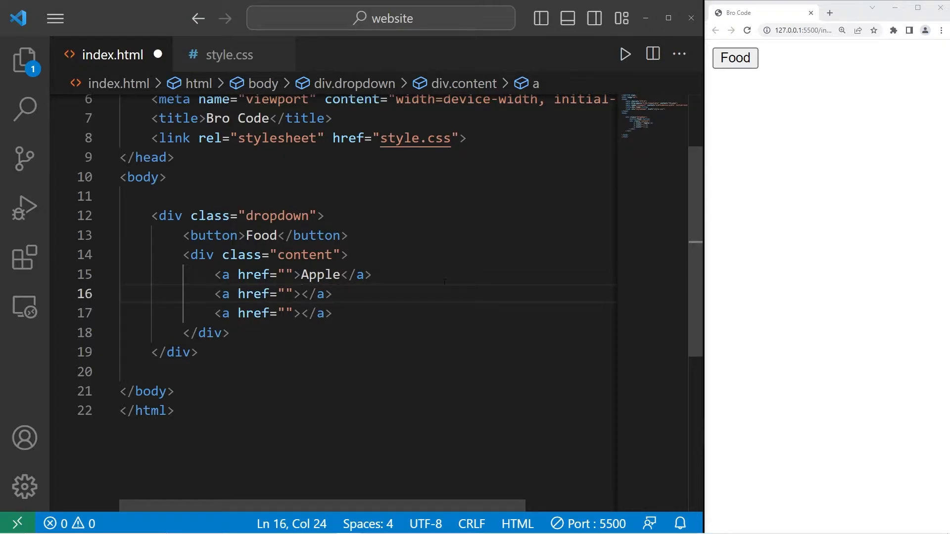
{"action": "type", "text": "Orange"}
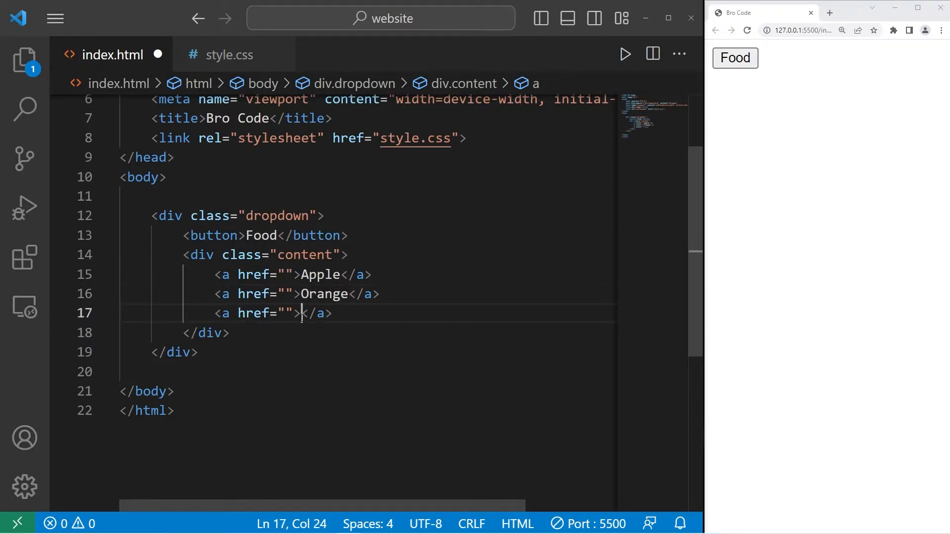
{"action": "type", "text": "Banana"}
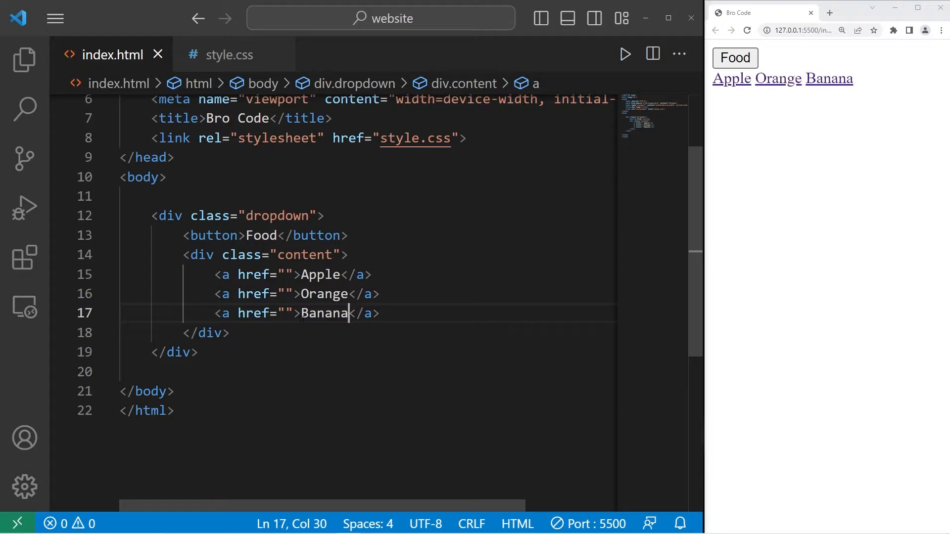
- Add a <p> of lorem ipsum text after the closing dropdown div
{"action": "key", "text": "enter"}
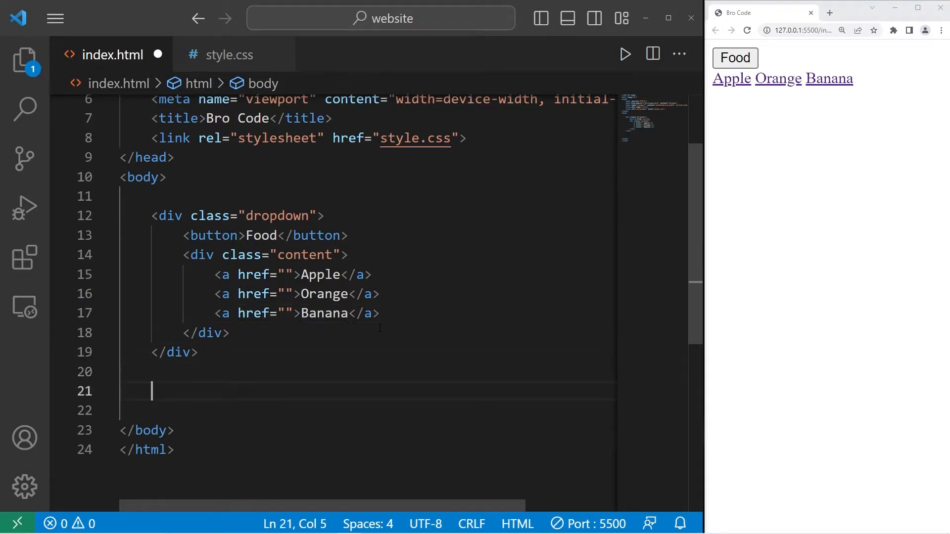
{"action": "type", "text": "<p>"}
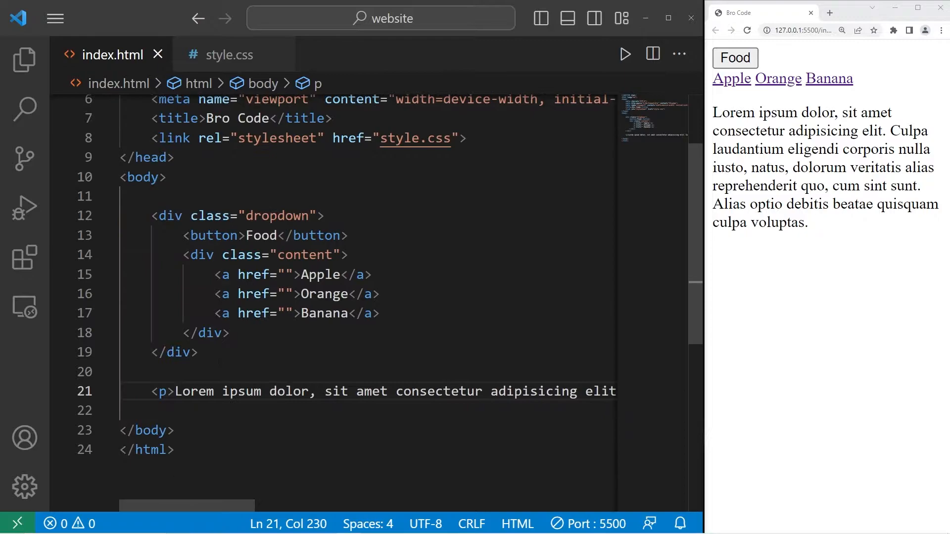
{"action": "left_click", "coordinate": [199, 352]}
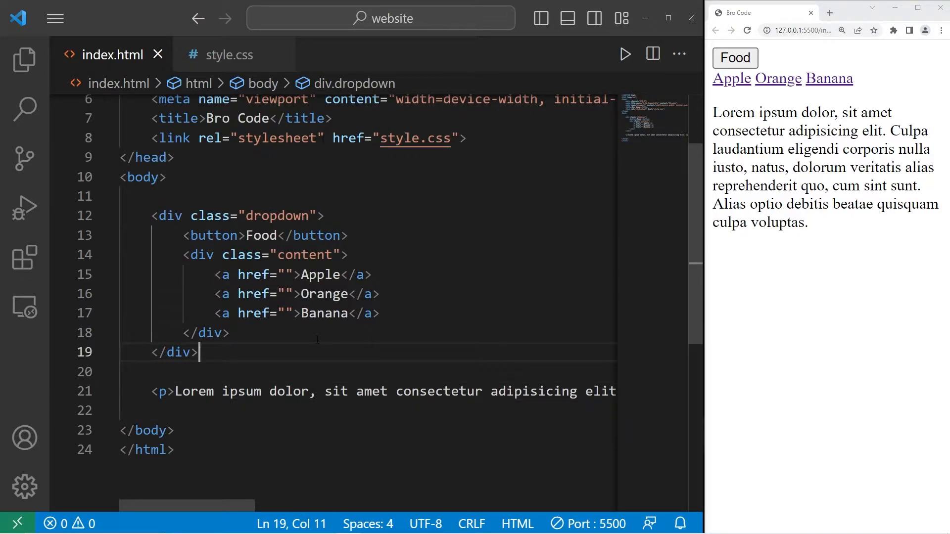
{"action": "mouse_move", "coordinate": [229, 55]}
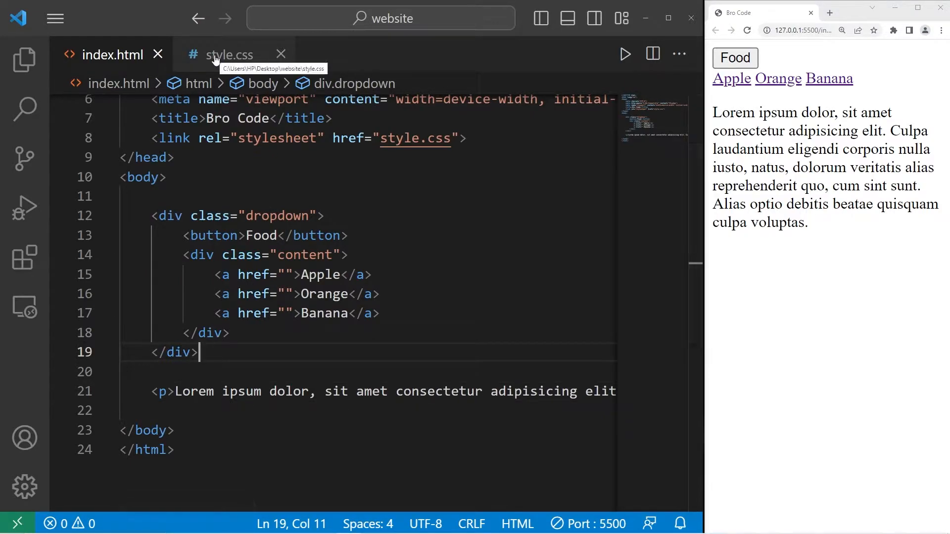
- In style.css, start a .dropdown button rule with a gray background and white text
{"action": "left_click", "coordinate": [228, 54]}
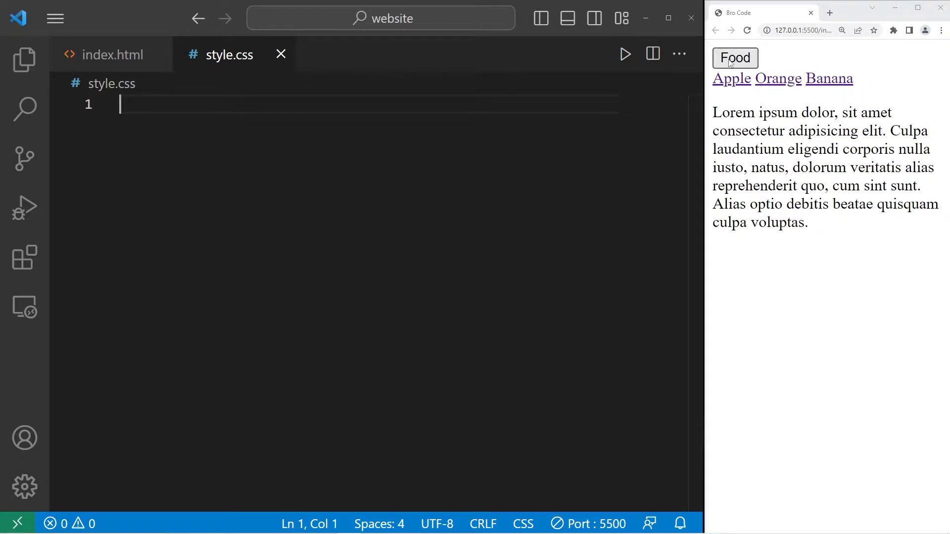
{"action": "type", "text": ".dr"}
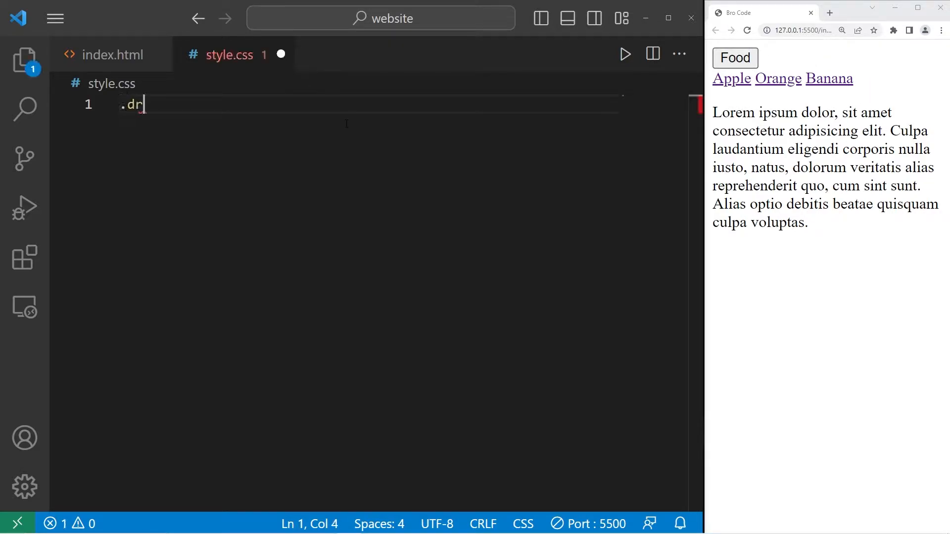
{"action": "type", "text": "opdown button{"}
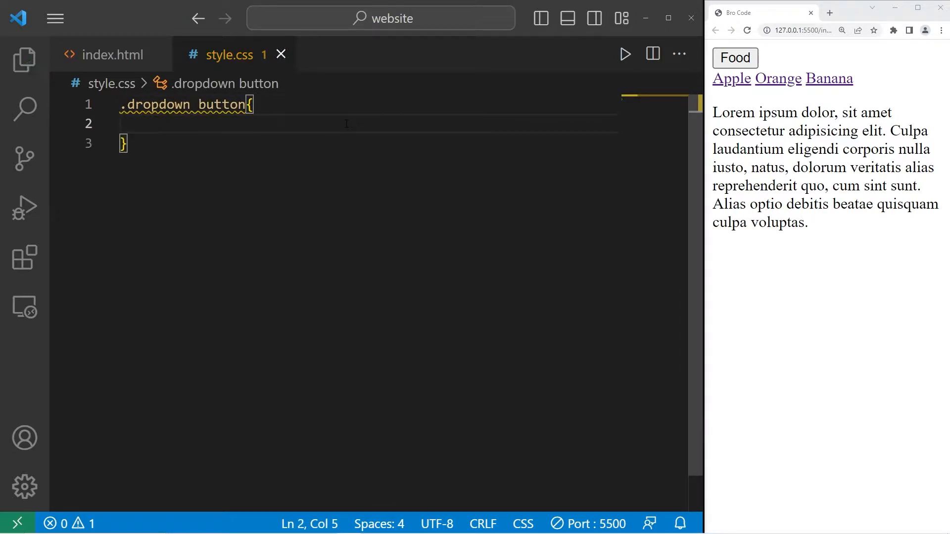
{"action": "type", "text": "background"}
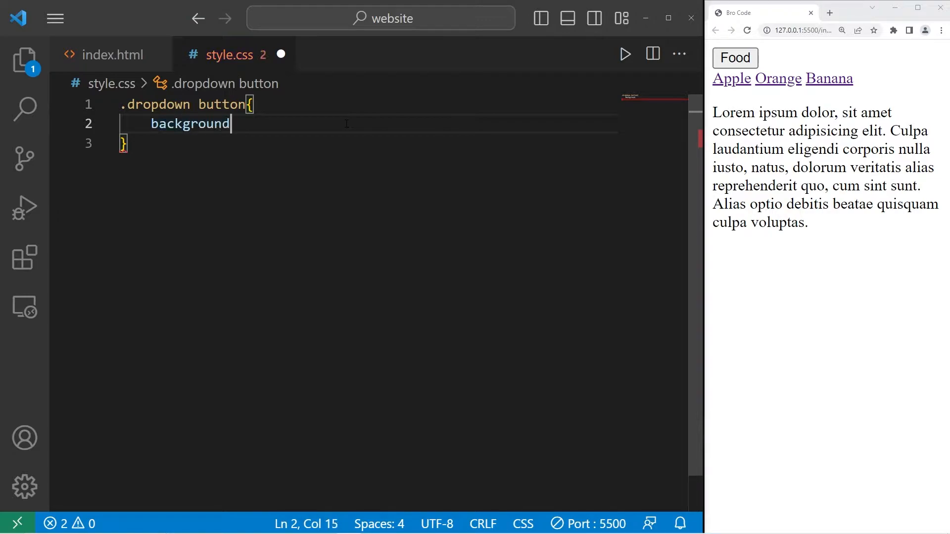
{"action": "type", "text": "-color:"}
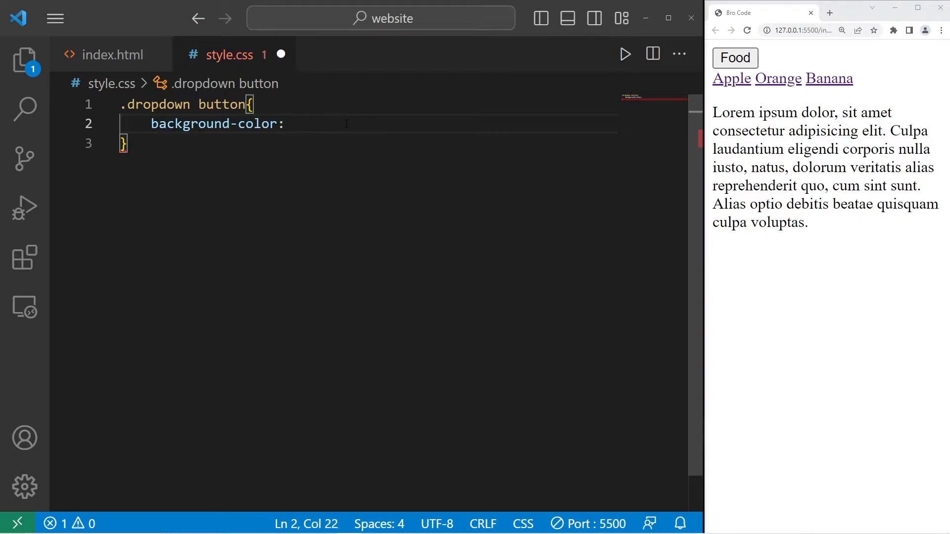
{"action": "type", "text": "wh"}
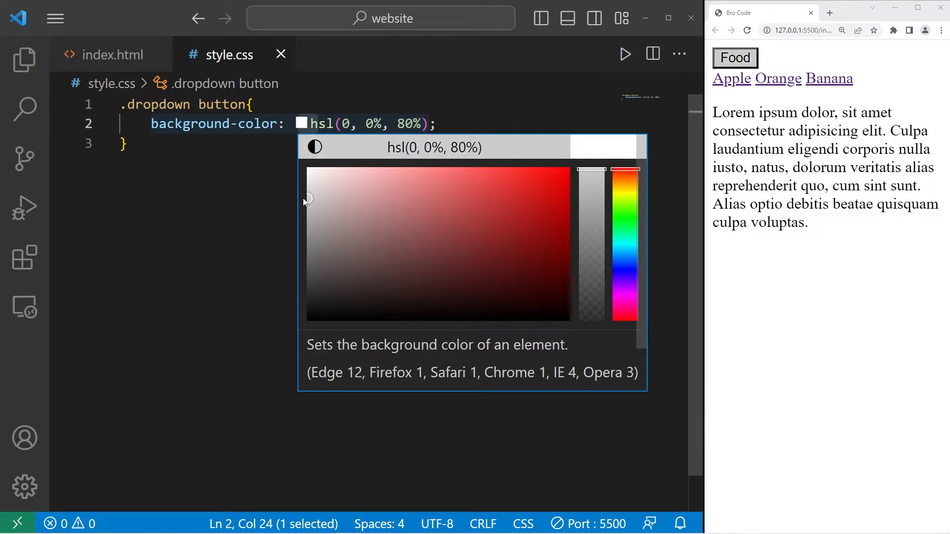
{"action": "type", "text": "co"}
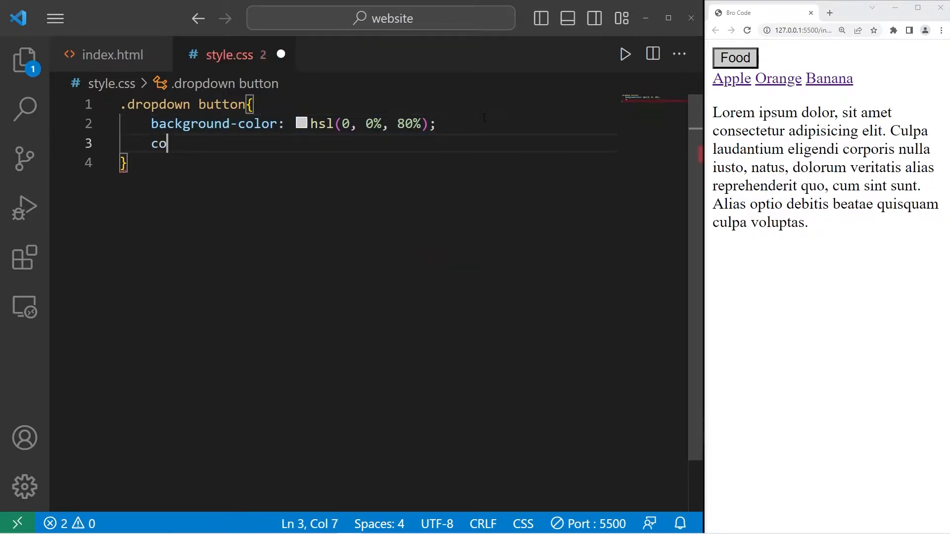
{"action": "type", "text": "lor: white;"}
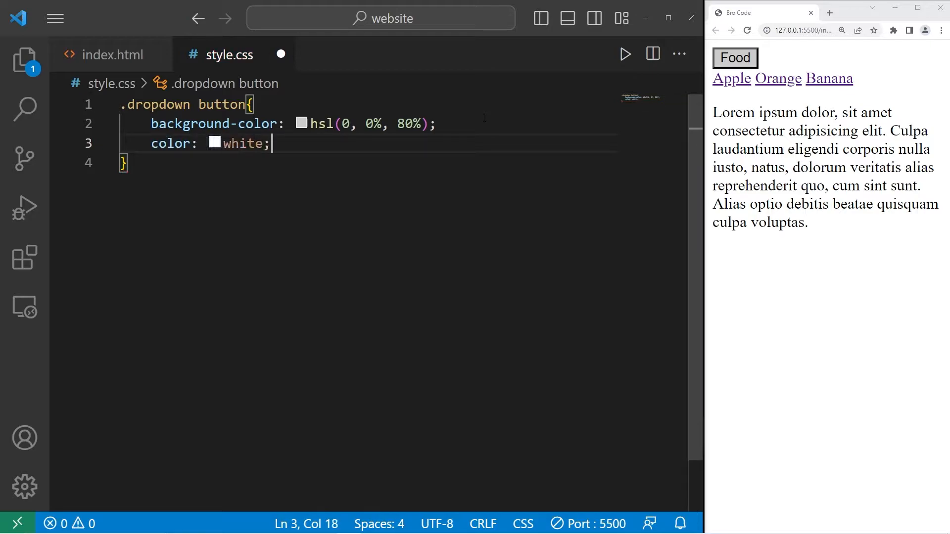
- Give the button padding 10px 15px, no border and a pointer cursor
{"action": "type", "text": "pa"}
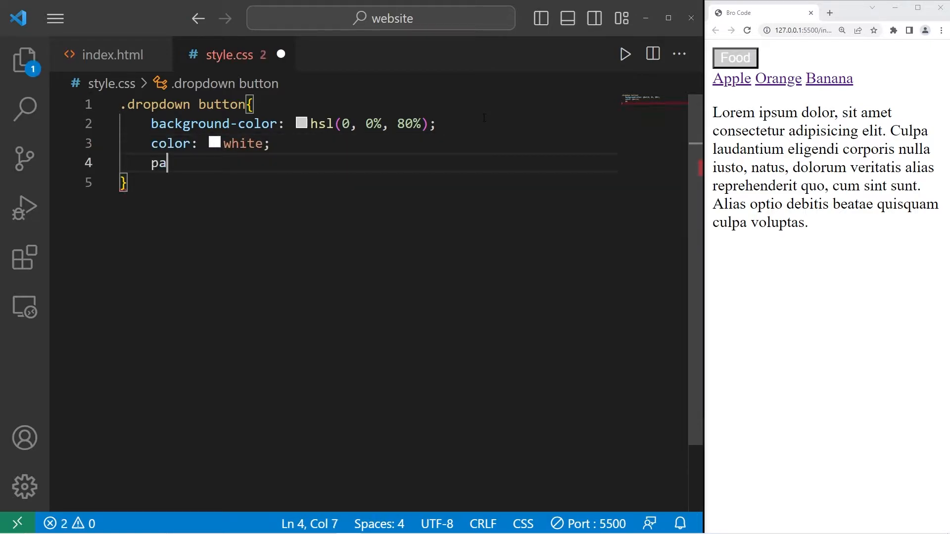
{"action": "type", "text": "dding"}
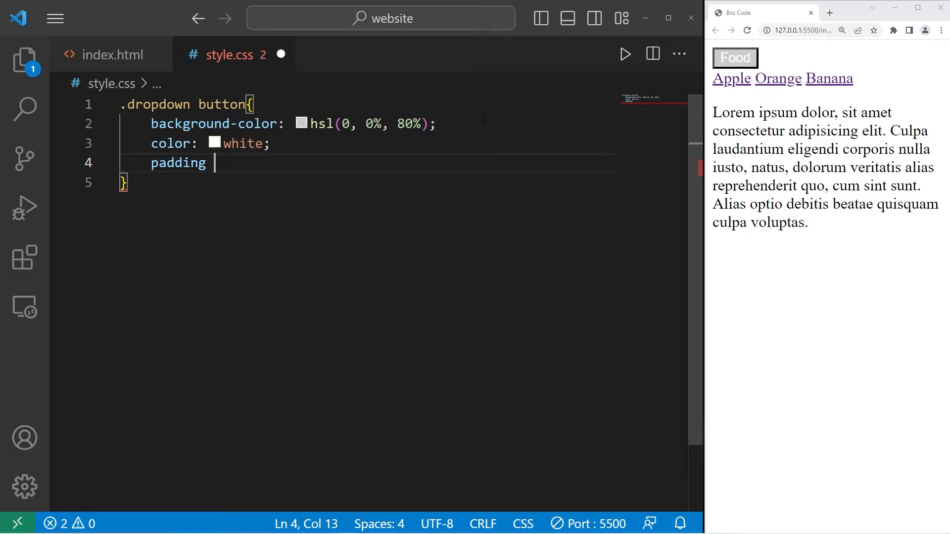
{"action": "type", "text": ":"}
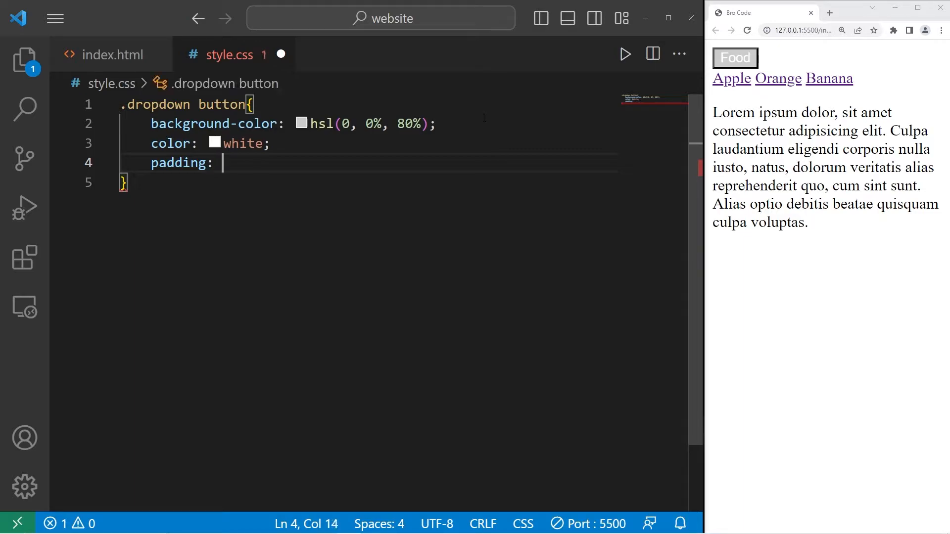
{"action": "type", "text": "10px 1"}
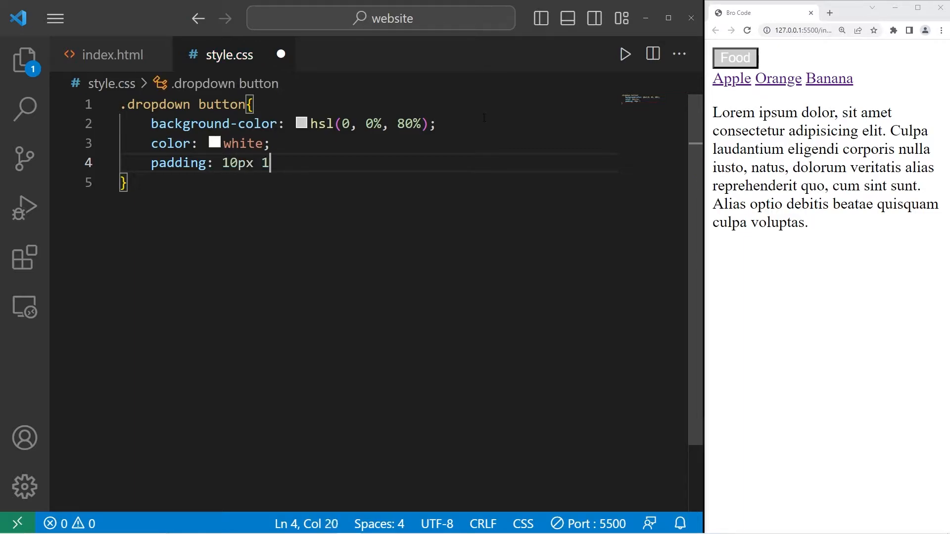
{"action": "type", "text": "5px;"}
{"action": "type", "text": "borde"}
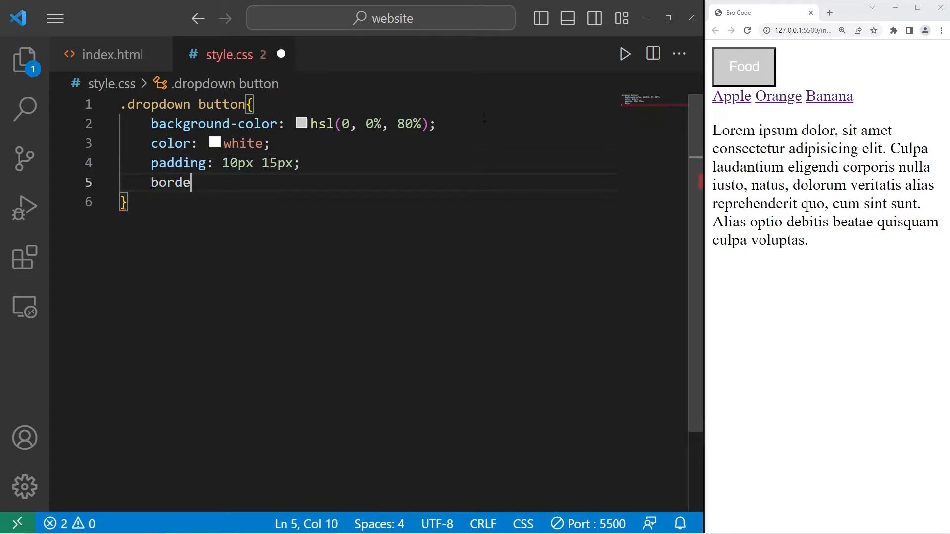
{"action": "type", "text": "r: none;"}
{"action": "type", "text": "c"}
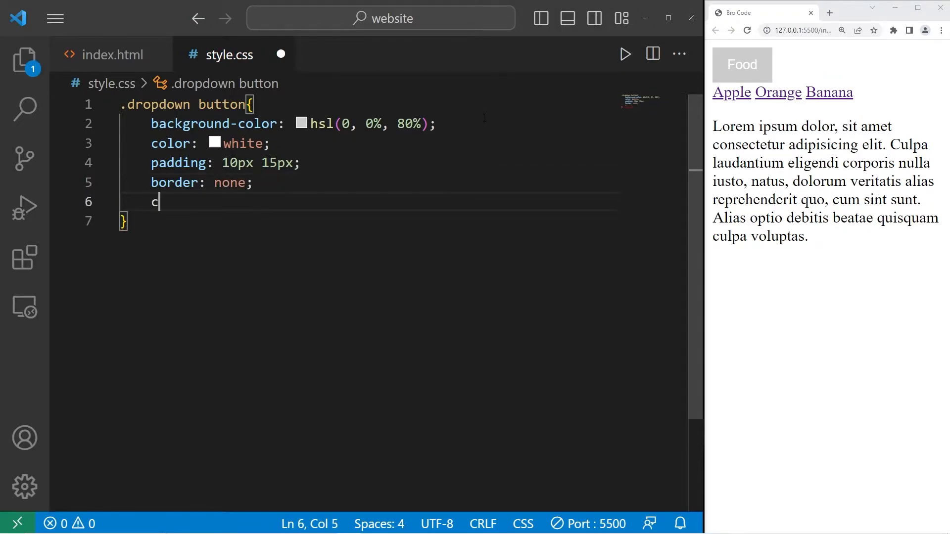
{"action": "type", "text": "ursor:"}
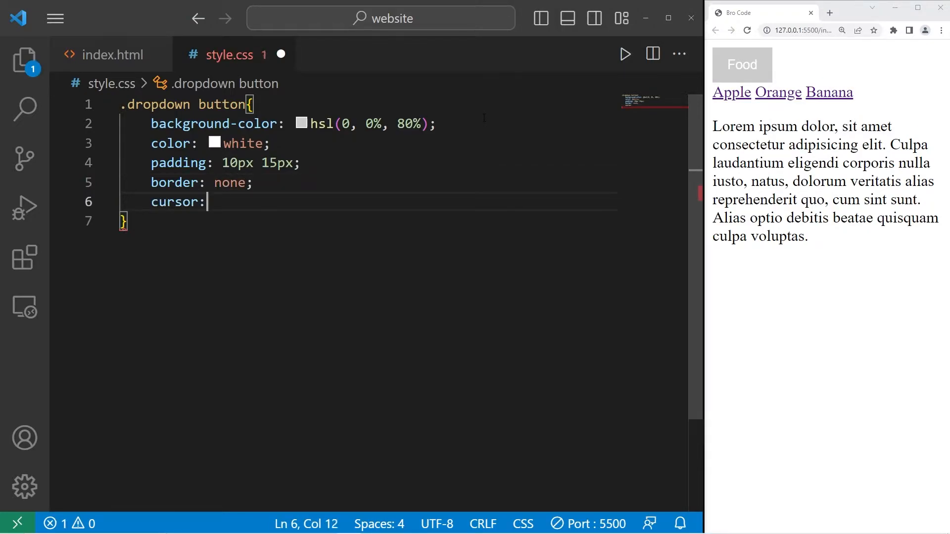
{"action": "type", "text": "p"}
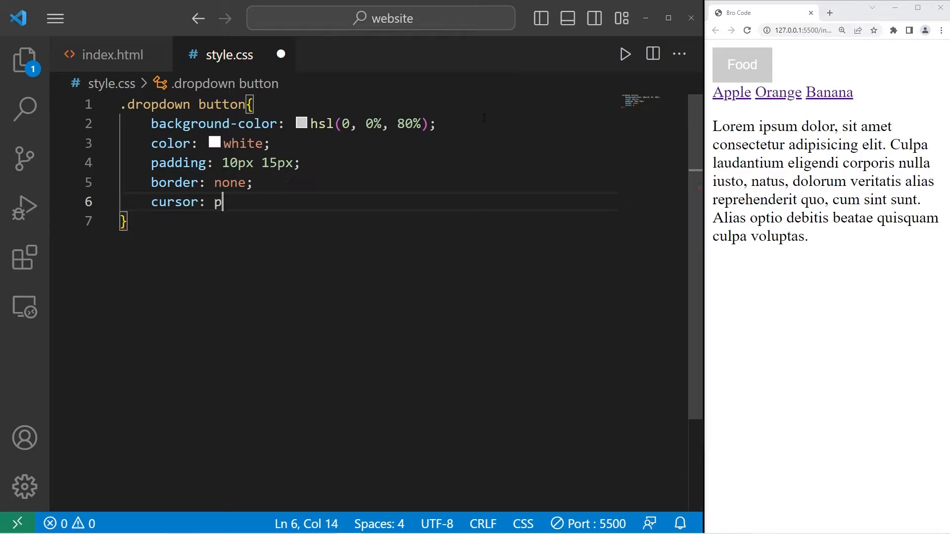
{"action": "type", "text": "ointer;"}
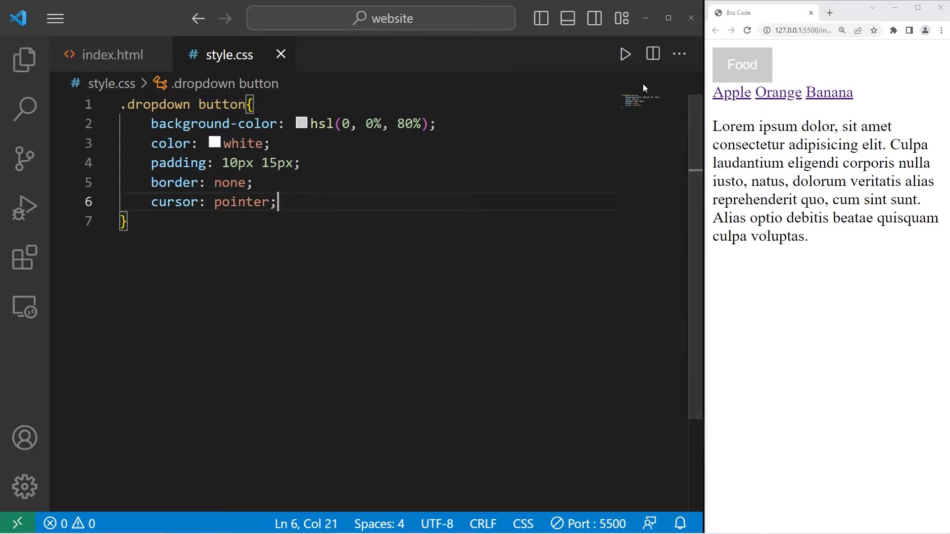
{"action": "mouse_move", "coordinate": [746, 76]}
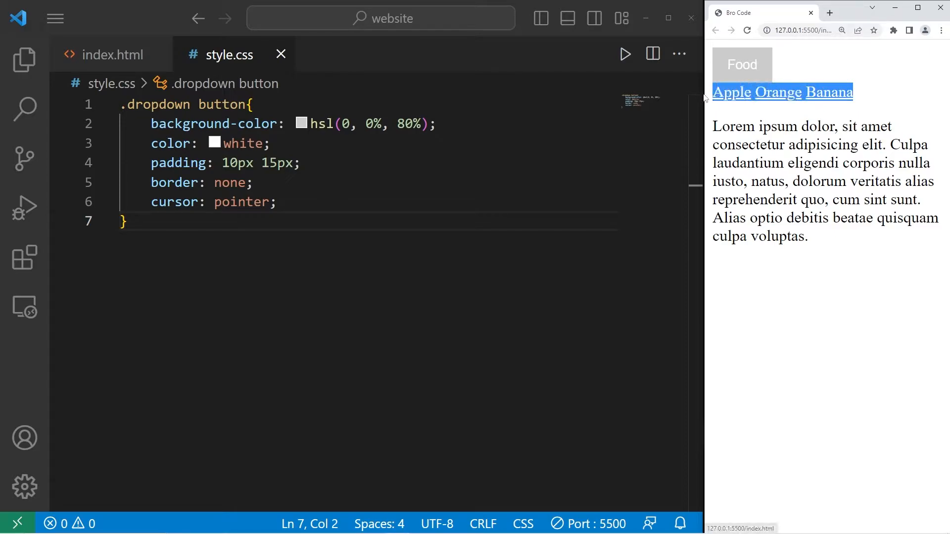
- Add a .dropdown a rule making the links display block in black
{"action": "key", "text": "enter"}
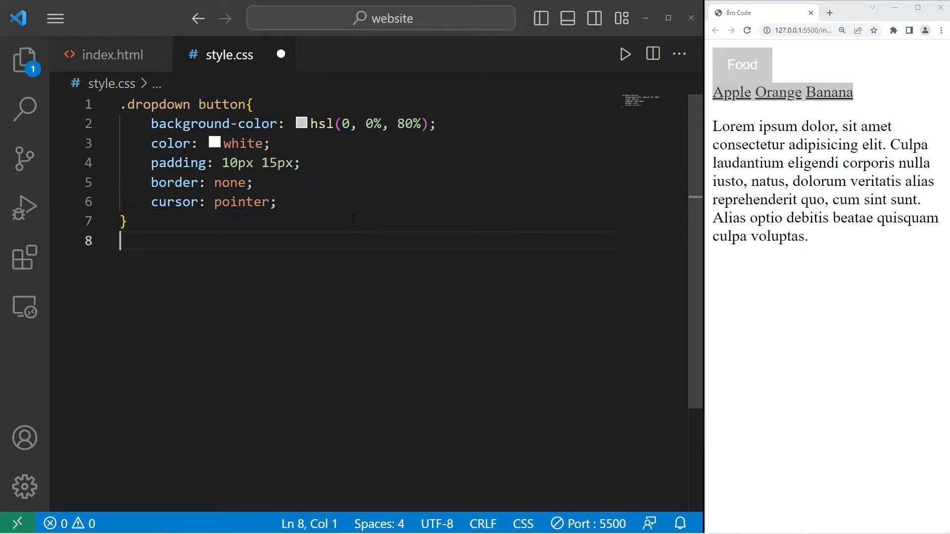
{"action": "type", "text": ".dropdown"}
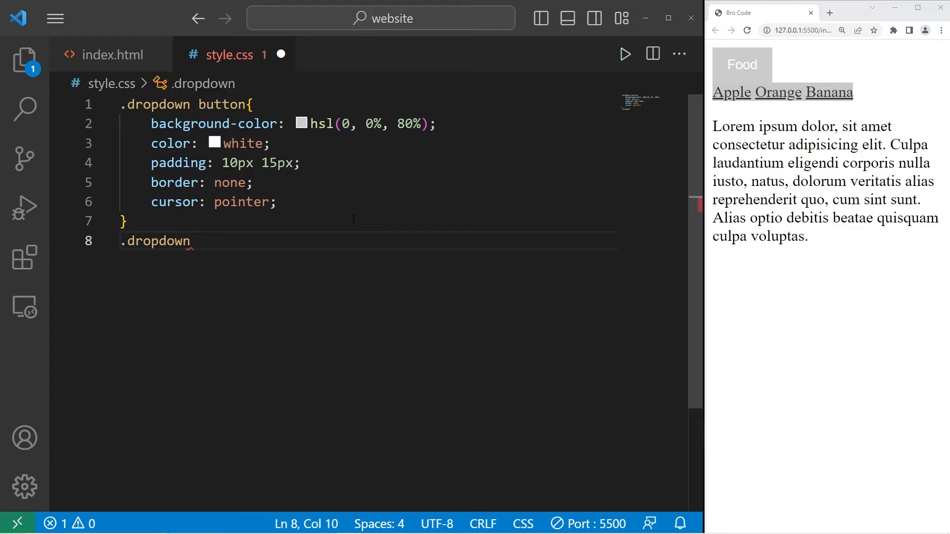
{"action": "type", "text": "a{"}
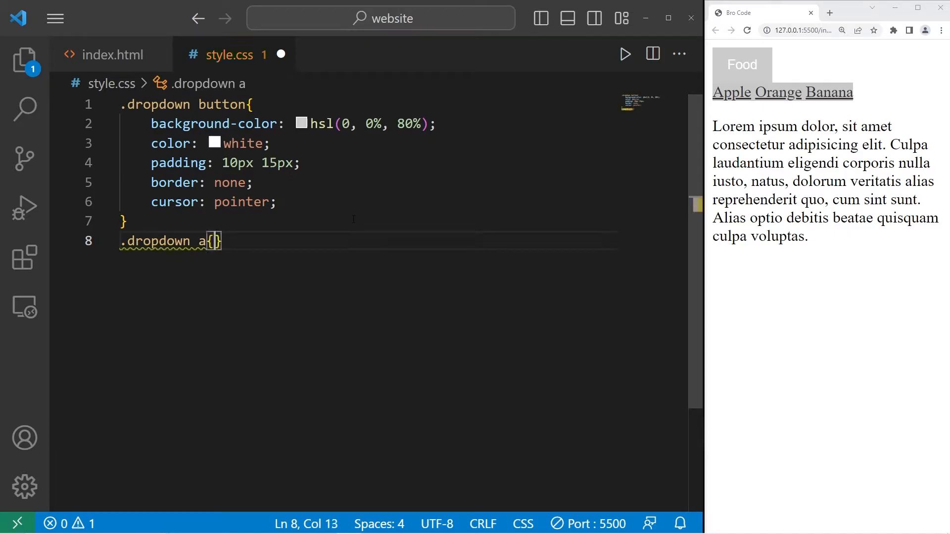
{"action": "key", "text": "Enter"}
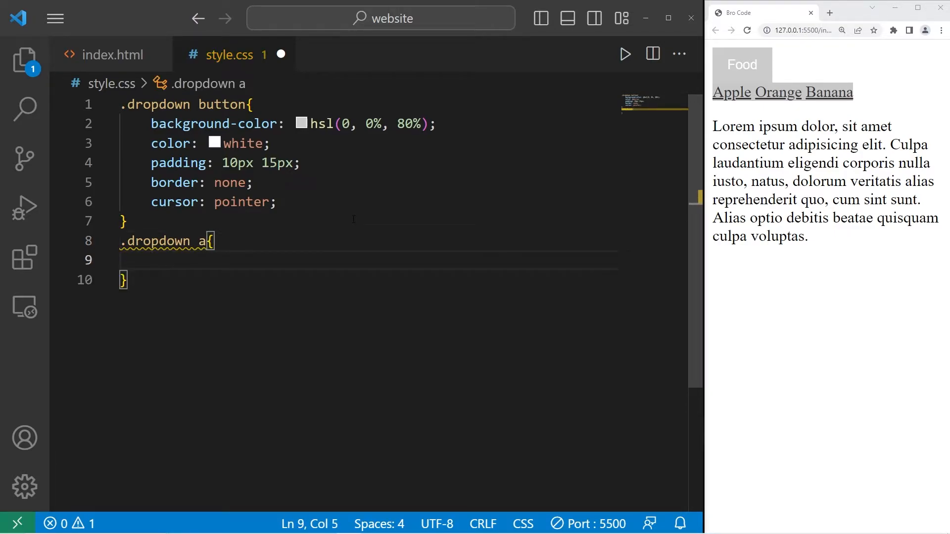
{"action": "type", "text": "disp"}
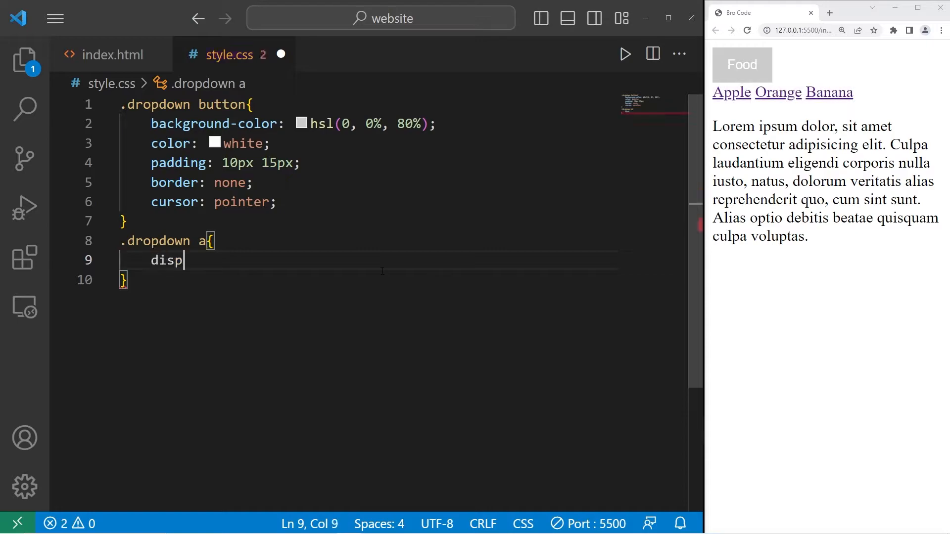
{"action": "type", "text": "lay:"}
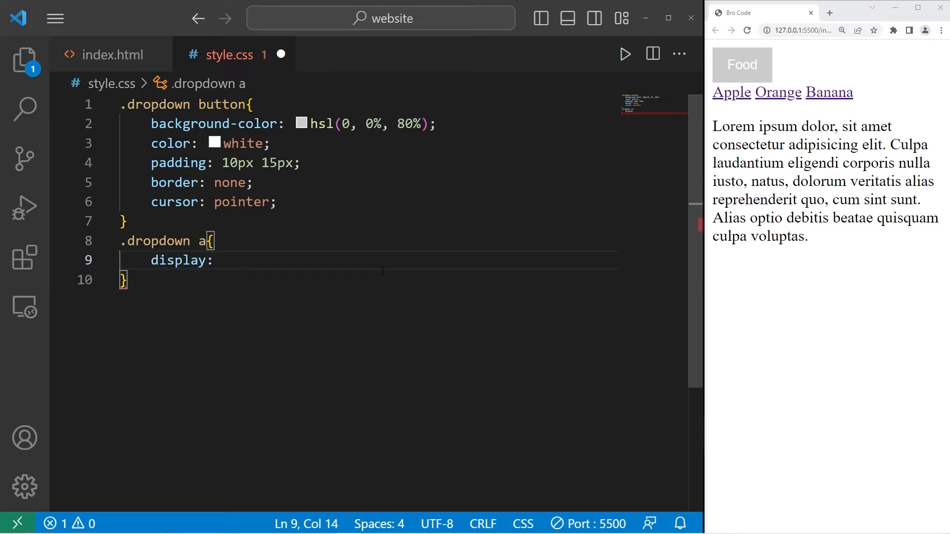
{"action": "type", "text": "block;"}
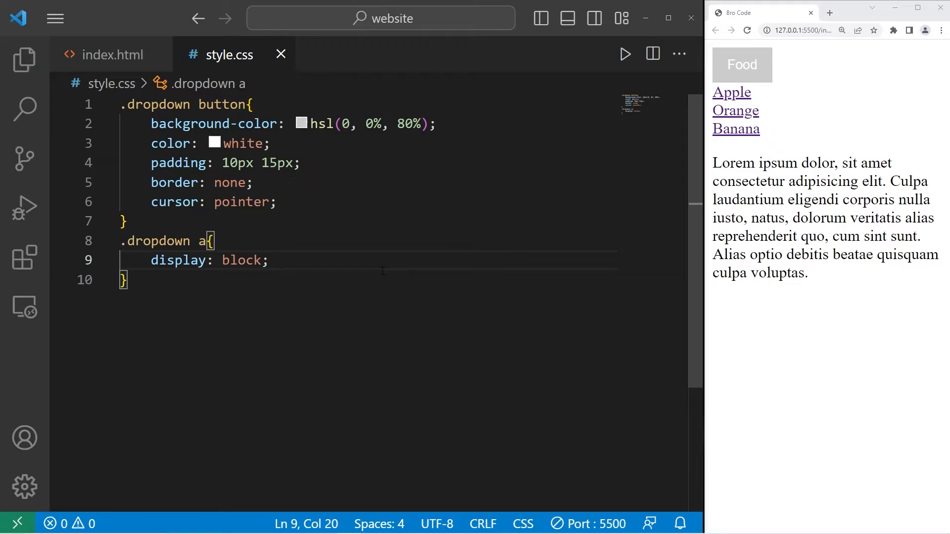
{"action": "type", "text": "color"}
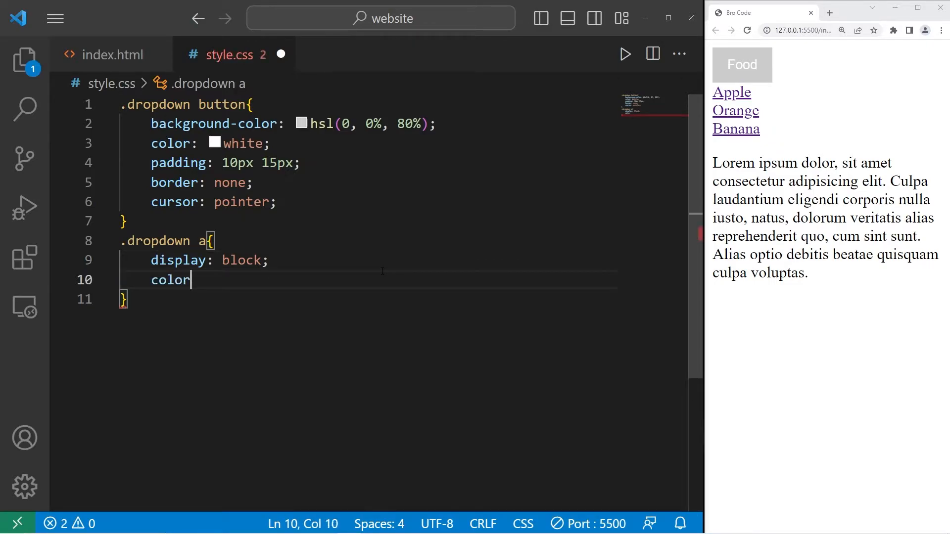
{"action": "type", "text": ": black;"}
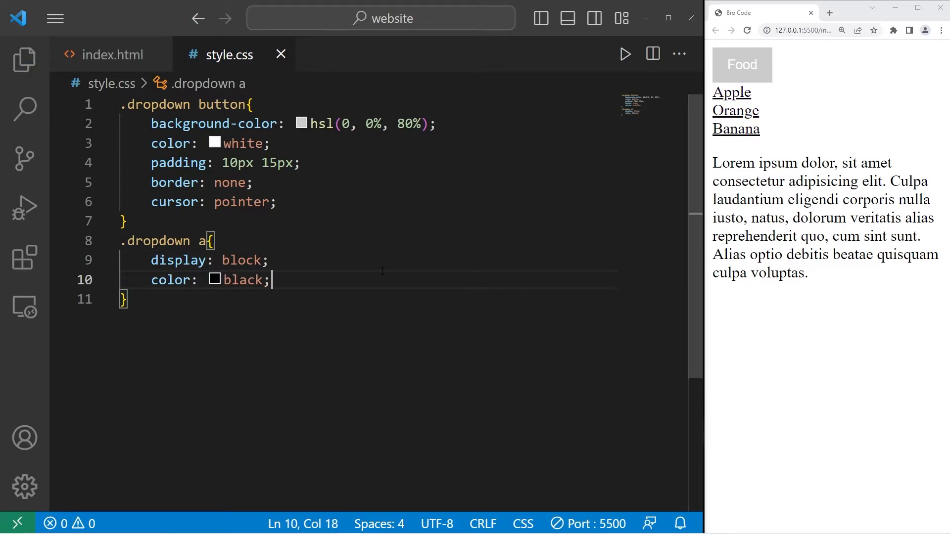
- Remove the links' underline, pad them 10px 15px, and save the stylesheet
{"action": "type", "text": "text-decoration"}
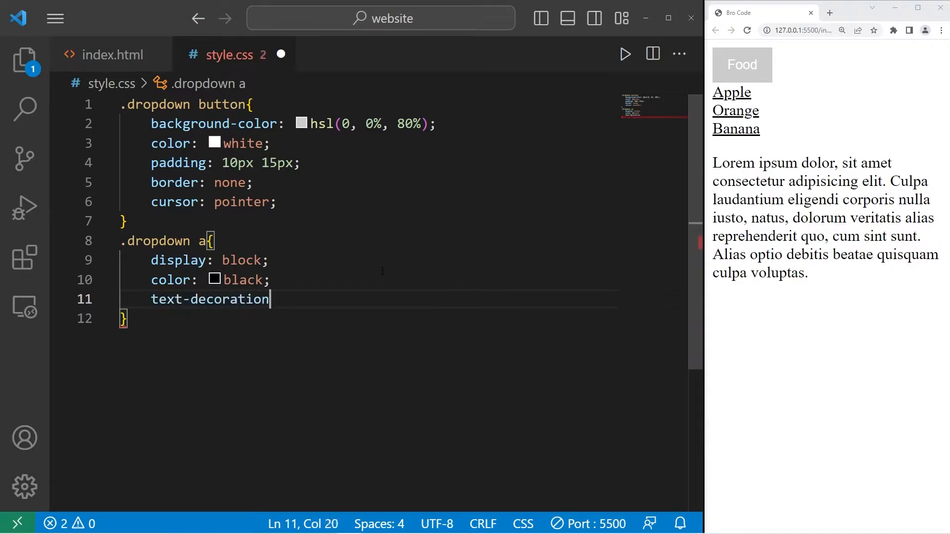
{"action": "type", "text": ": non"}
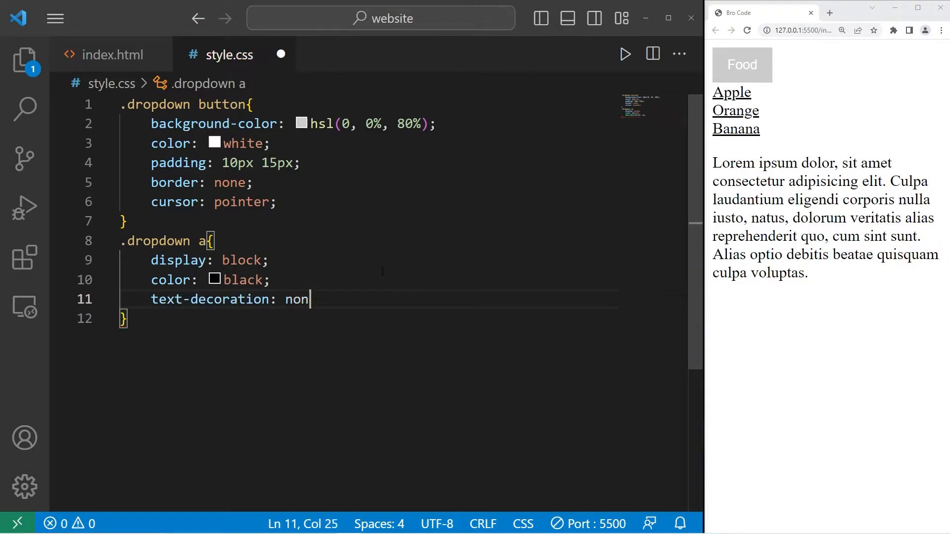
{"action": "type", "text": "e;"}
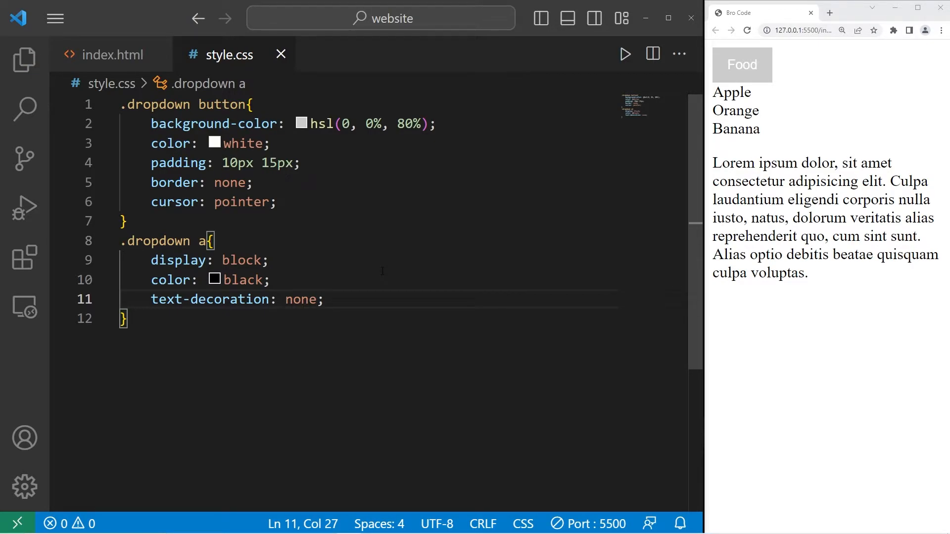
{"action": "type", "text": "paddi"}
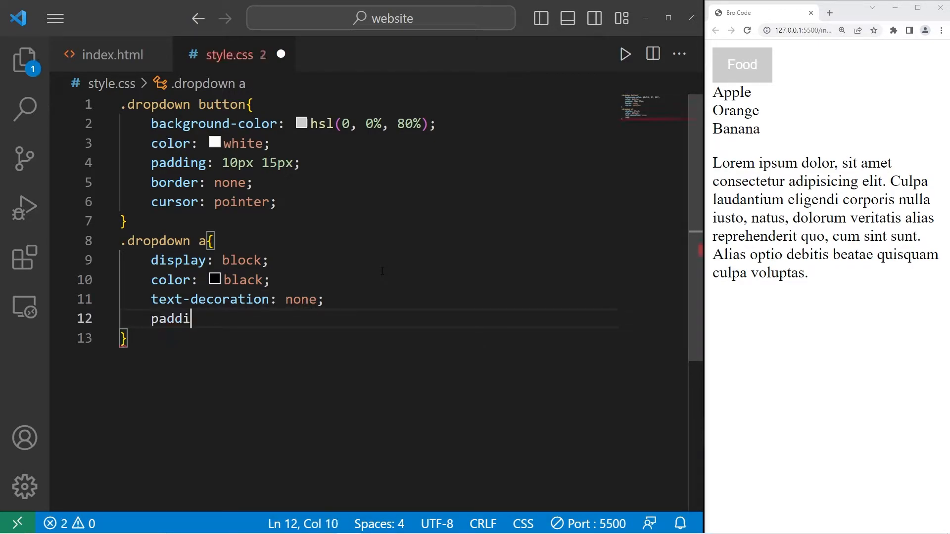
{"action": "type", "text": "ng: 10"}
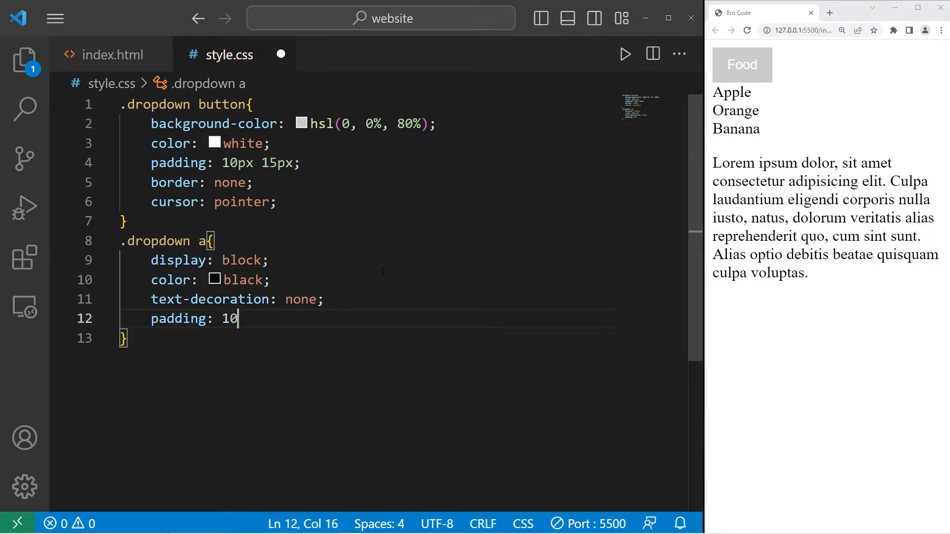
{"action": "type", "text": "px 15px;"}
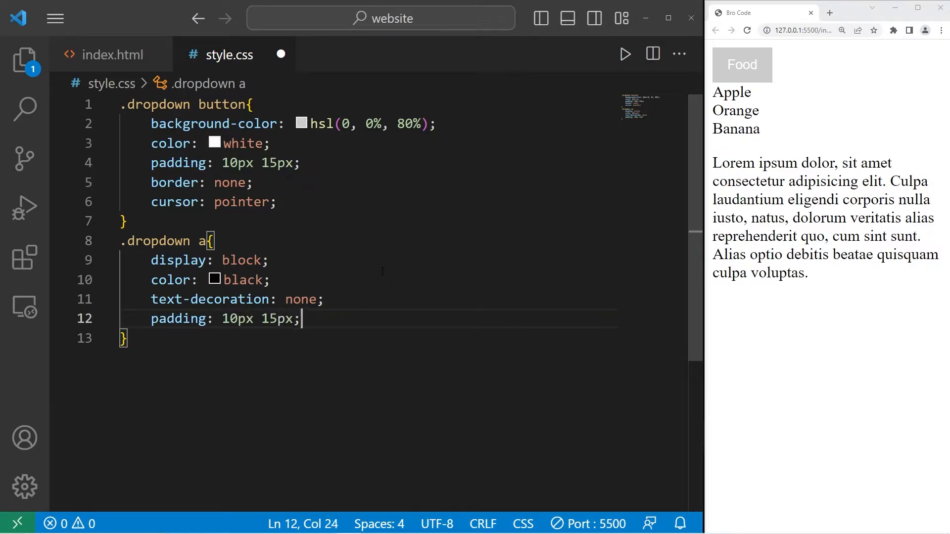
{"action": "key", "text": "ctrl+s"}
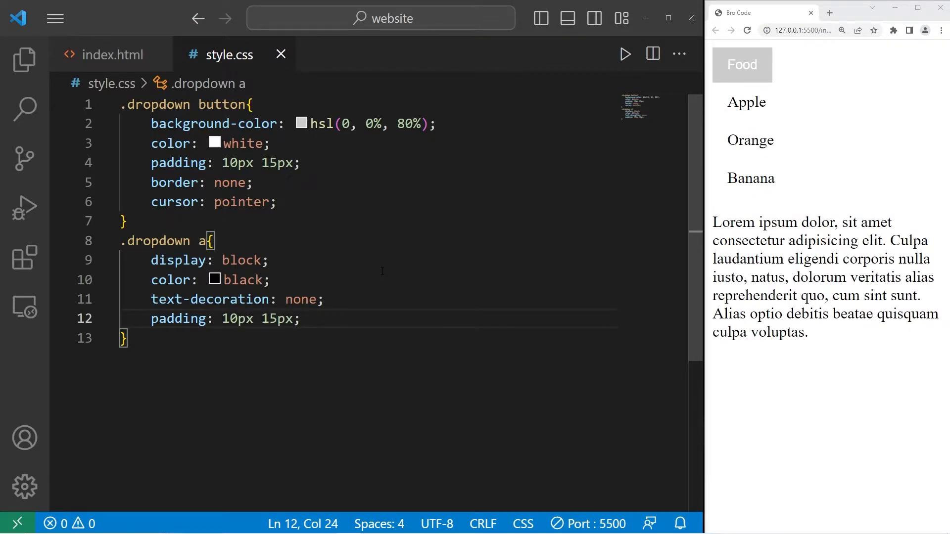
{"action": "mouse_move", "coordinate": [820, 207]}
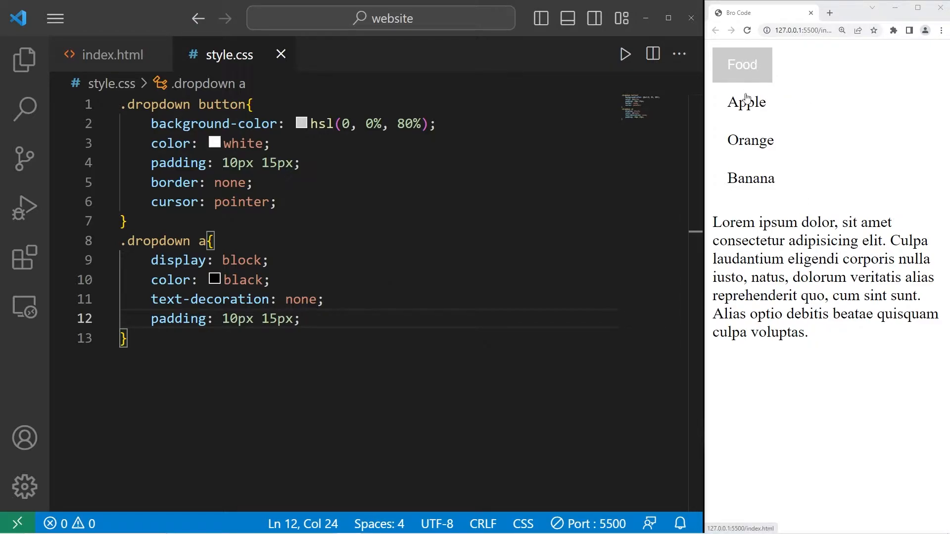
{"action": "mouse_move", "coordinate": [801, 345]}
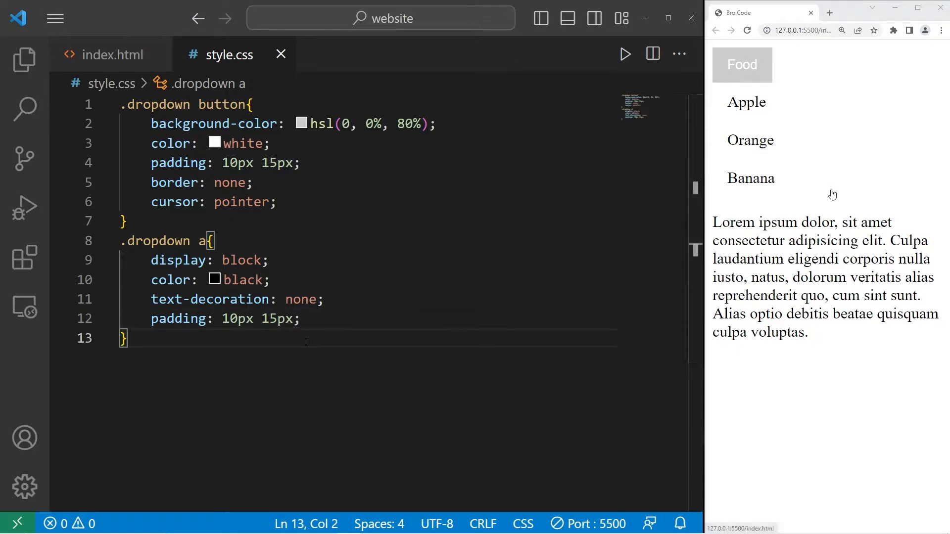
{"action": "mouse_move", "coordinate": [722, 87]}
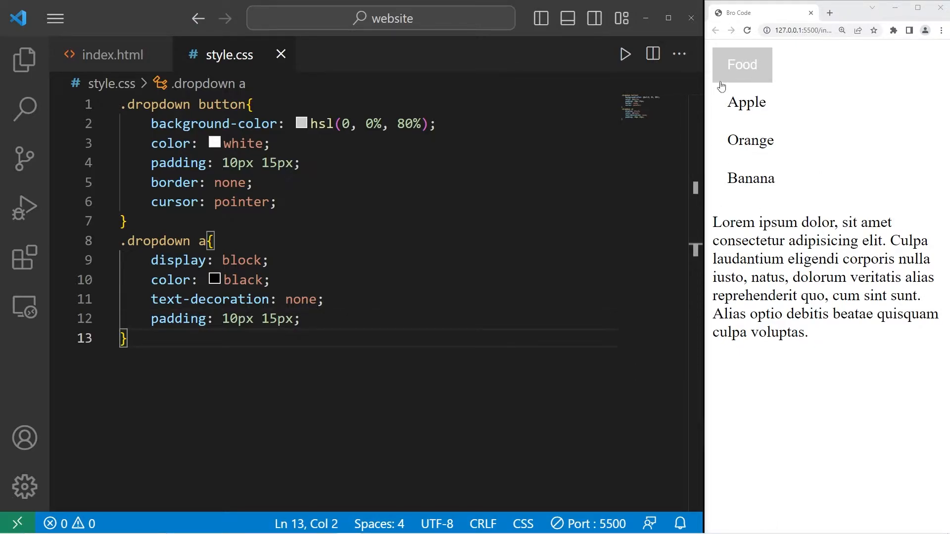
{"action": "mouse_move", "coordinate": [744, 198]}
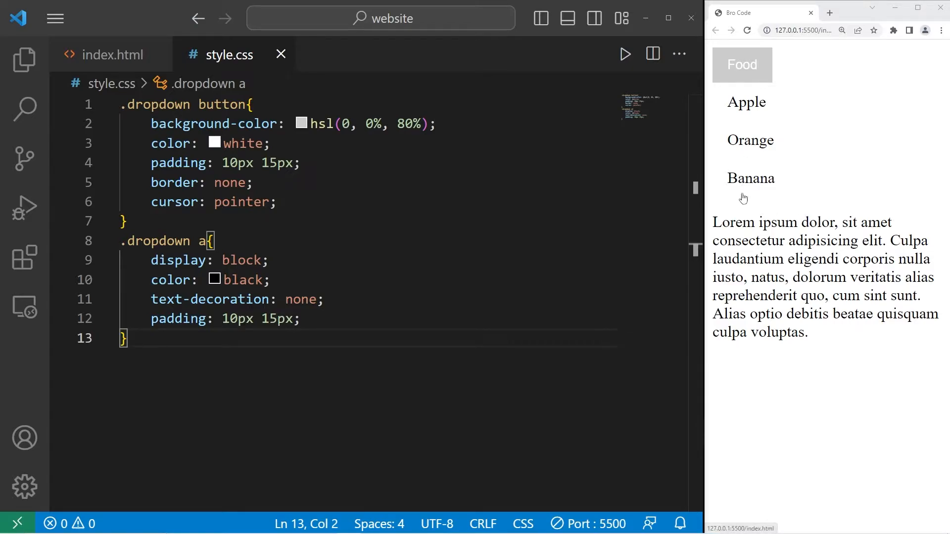
{"action": "mouse_move", "coordinate": [719, 229]}
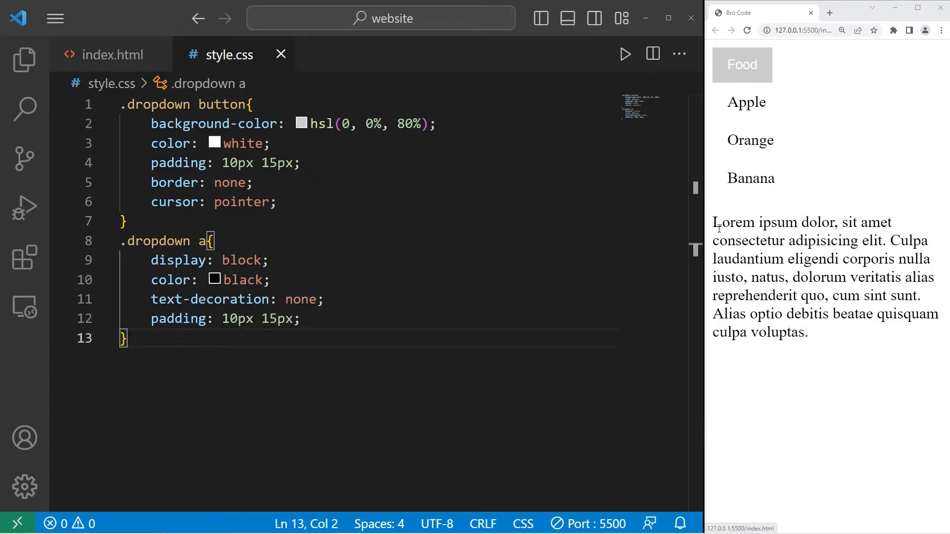
{"action": "type", "text": ".d"}
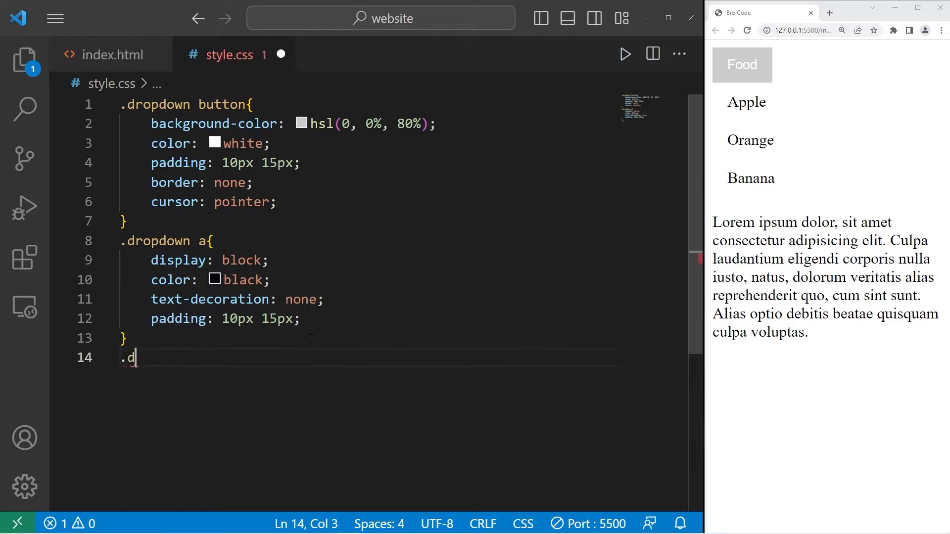
- Add a .dropdown .content rule with background-color hsl(0, 0%, 95%)
{"action": "type", "text": "ropdown ."}
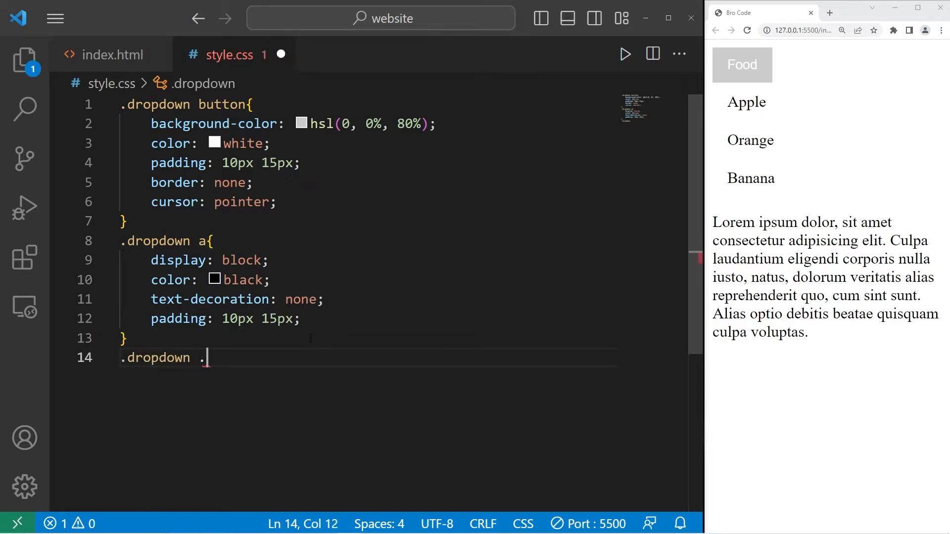
{"action": "type", "text": "content"}
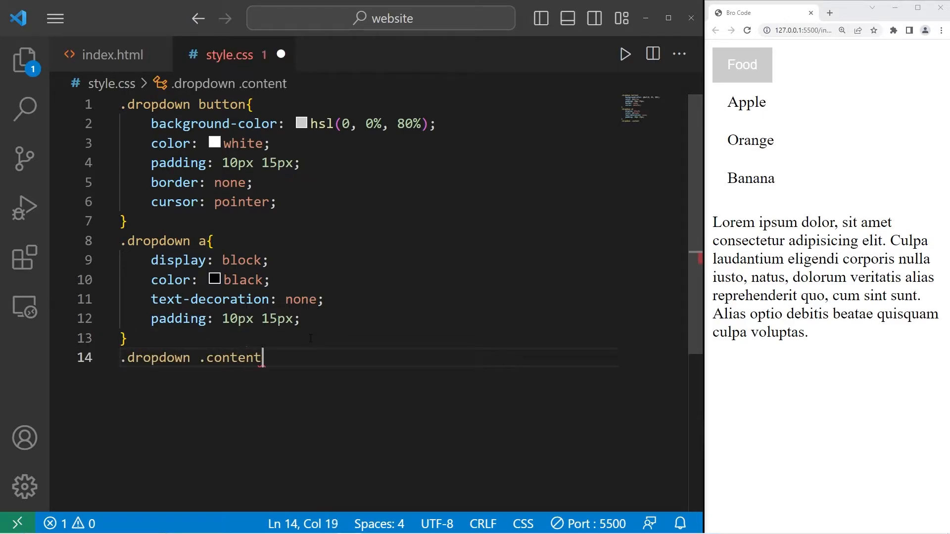
{"action": "type", "text": "{"}
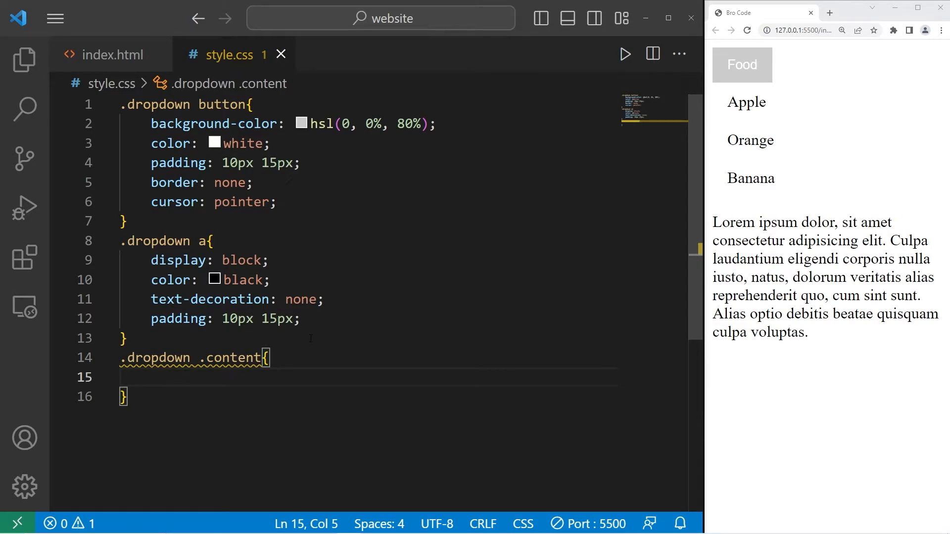
{"action": "type", "text": "background"}
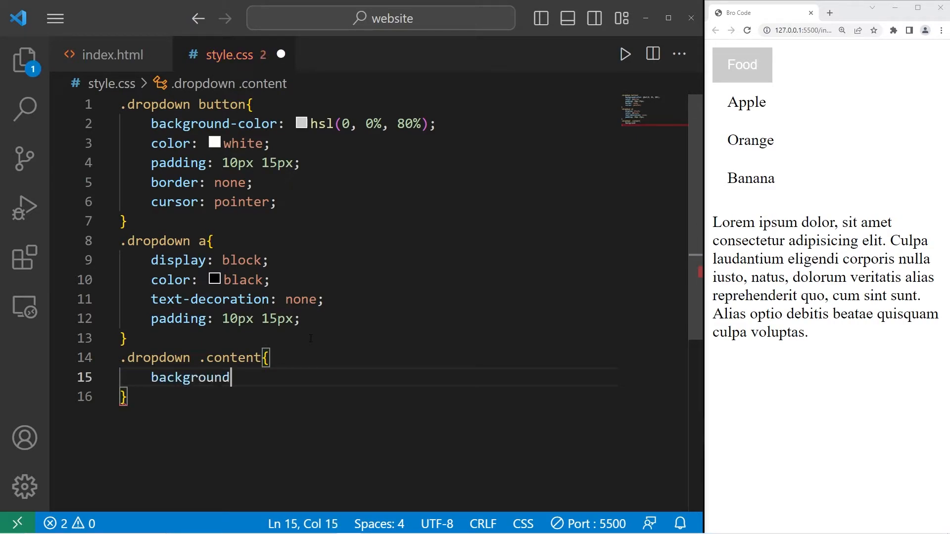
{"action": "type", "text": "-color: hsl(0, 0%, 80%);"}
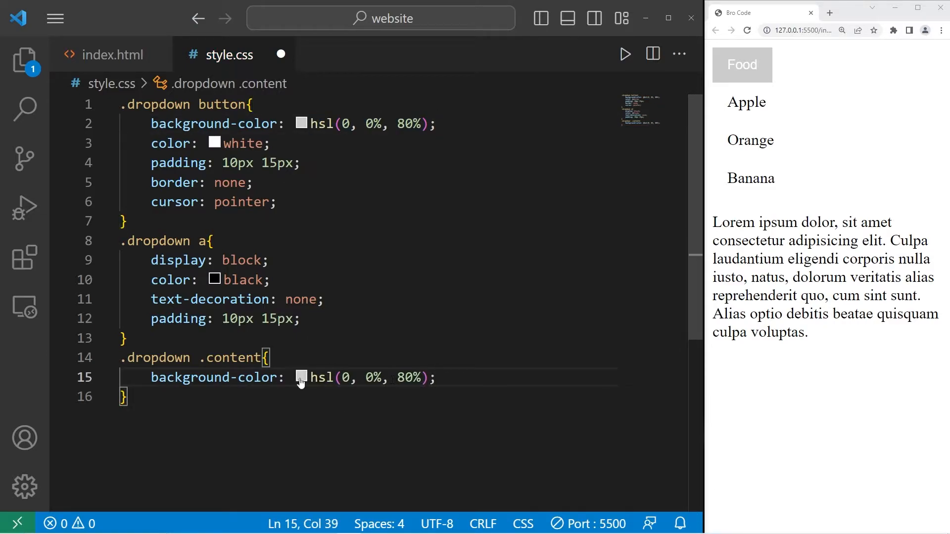
{"action": "left_click", "coordinate": [301, 377]}
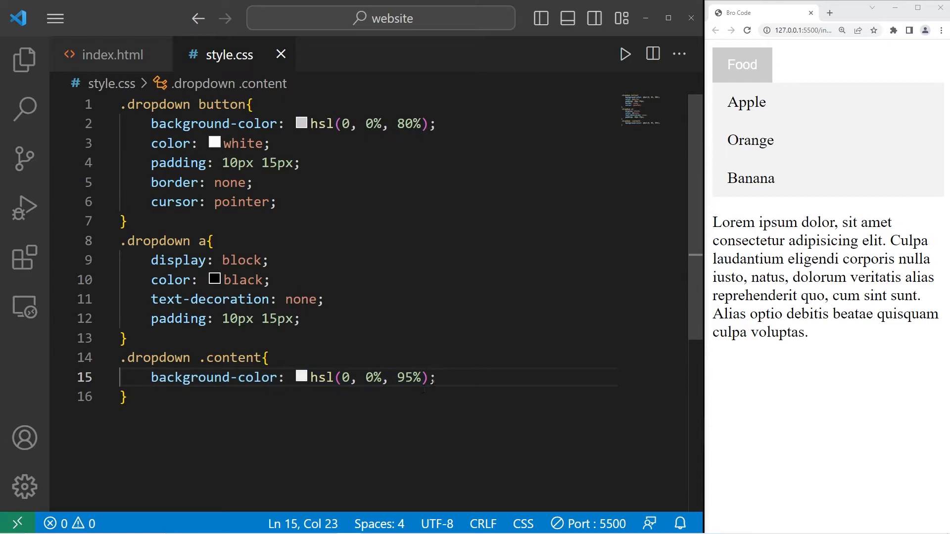
- Give .dropdown .content position absolute and min-width 100px
{"action": "type", "text": "position"}
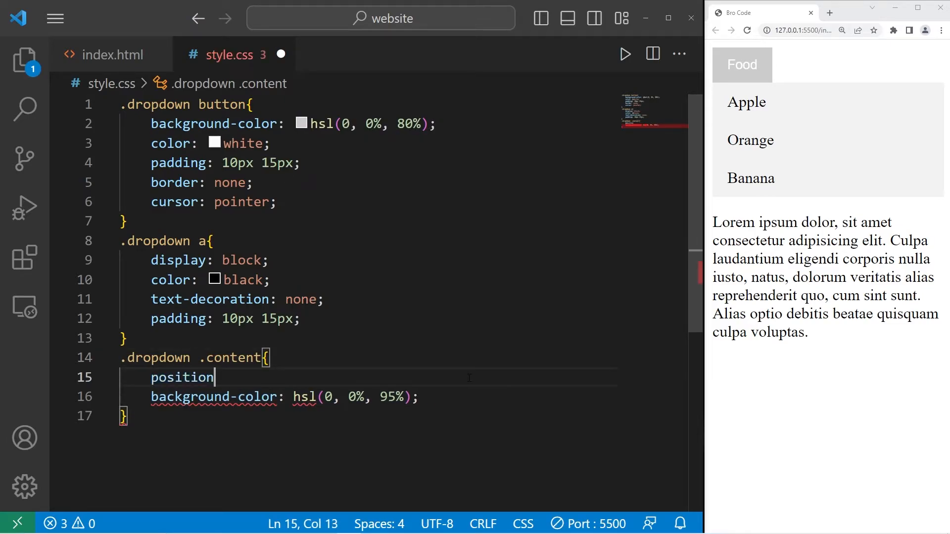
{"action": "type", "text": ": absolute"}
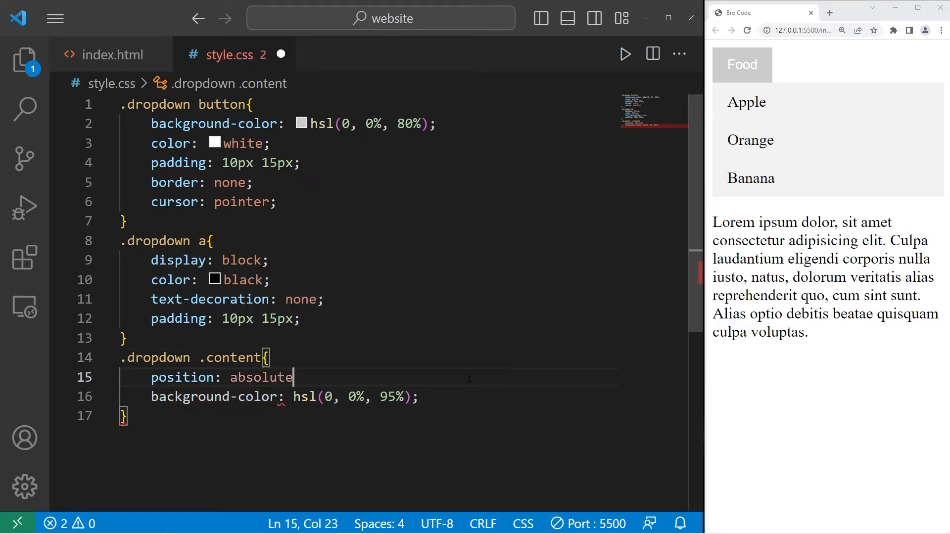
{"action": "type", "text": ";"}
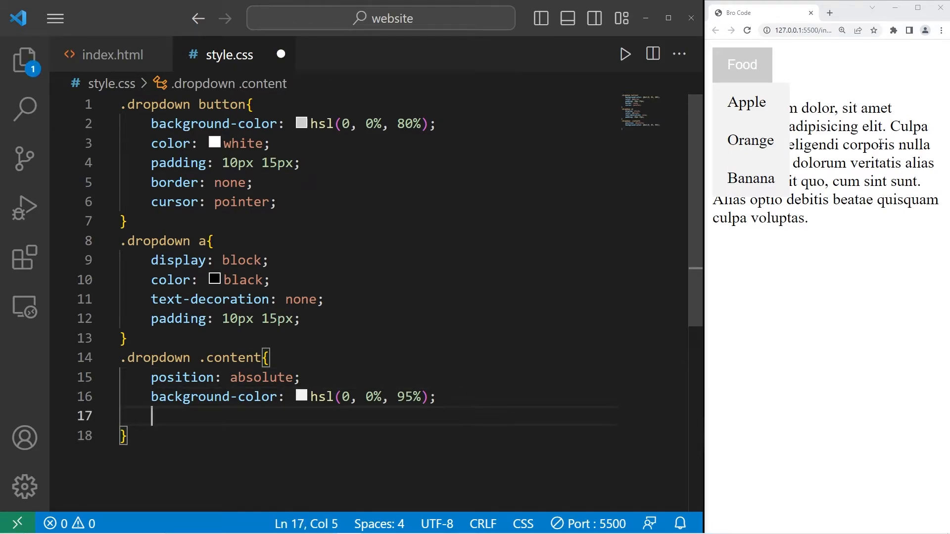
{"action": "type", "text": "min"}
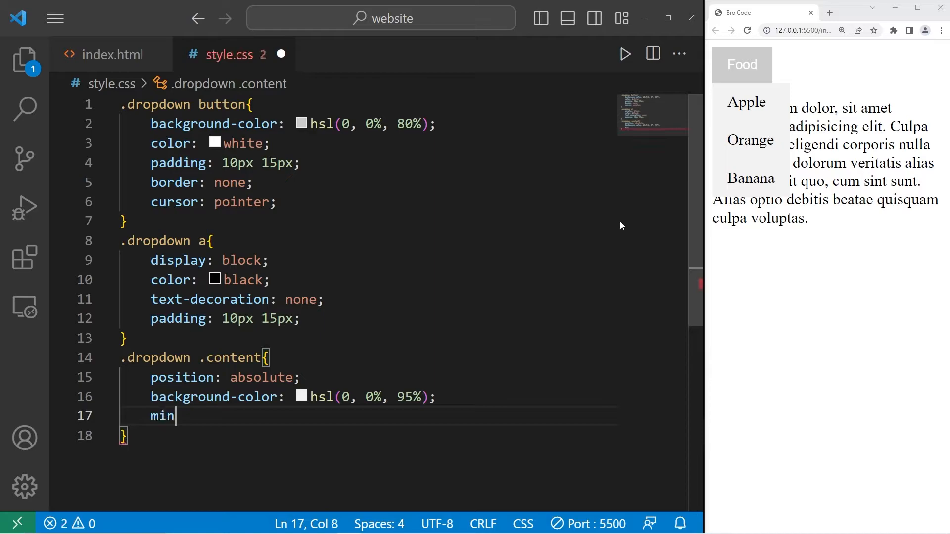
{"action": "type", "text": "-width: 1"}
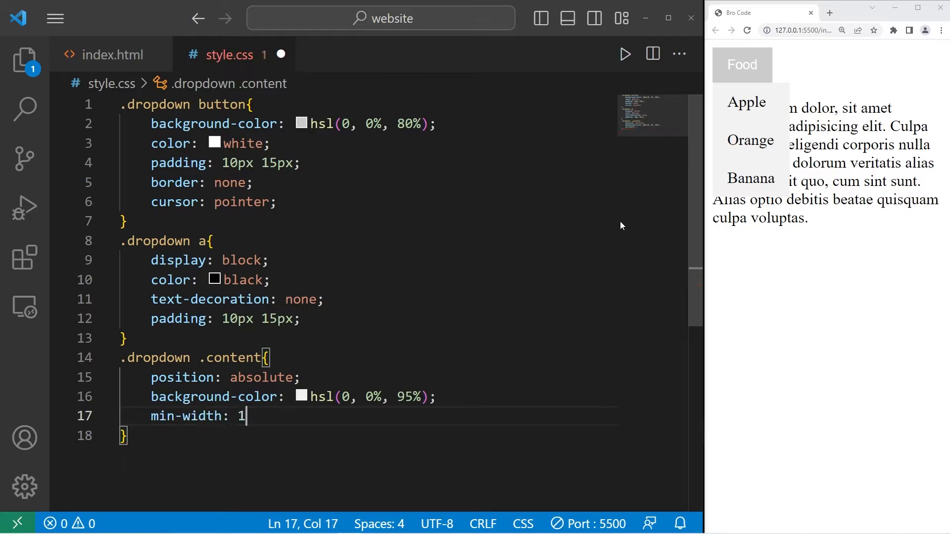
{"action": "type", "text": "00px;"}
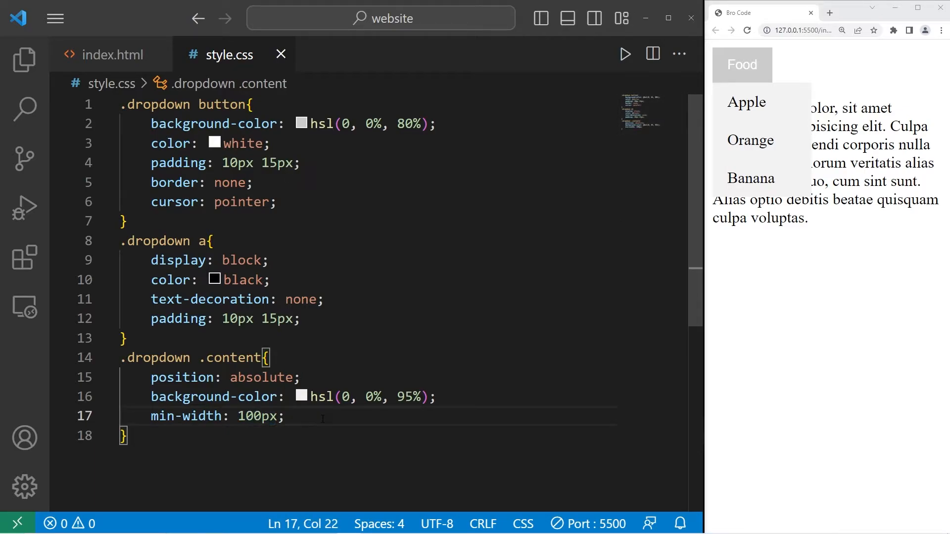
- Add box-shadow 2px 2px 5px and set its colour to hsla(0, 0%, 0%, 0.8)
{"action": "key", "text": "enter"}
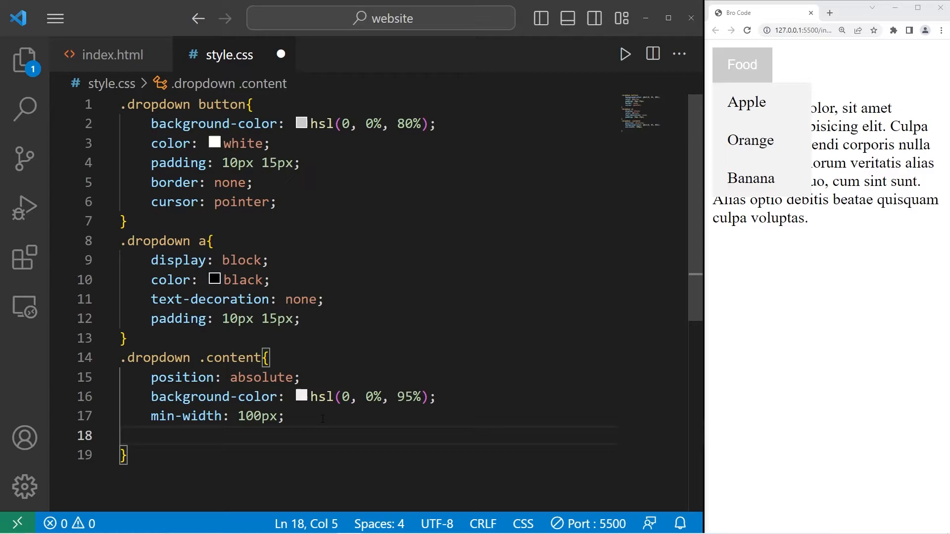
{"action": "type", "text": "box-shadow"}
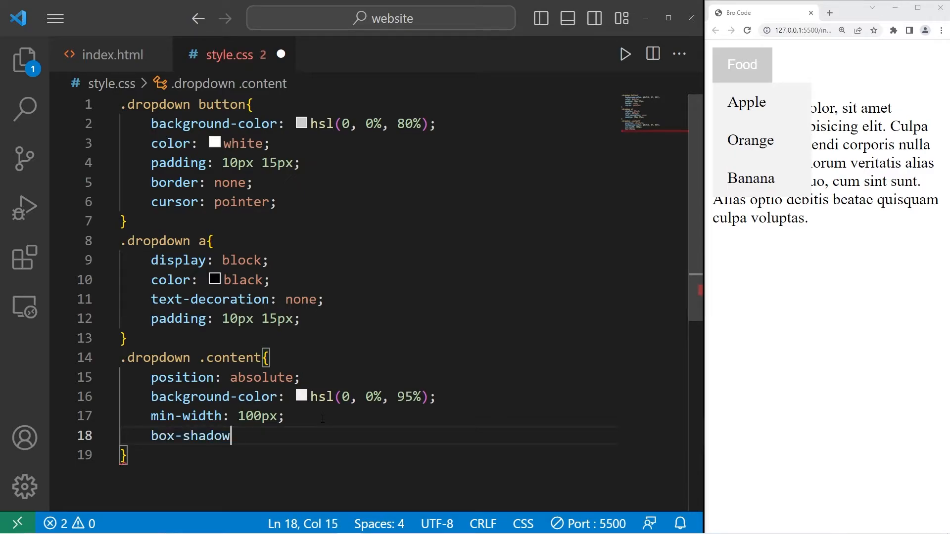
{"action": "type", "text": ":"}
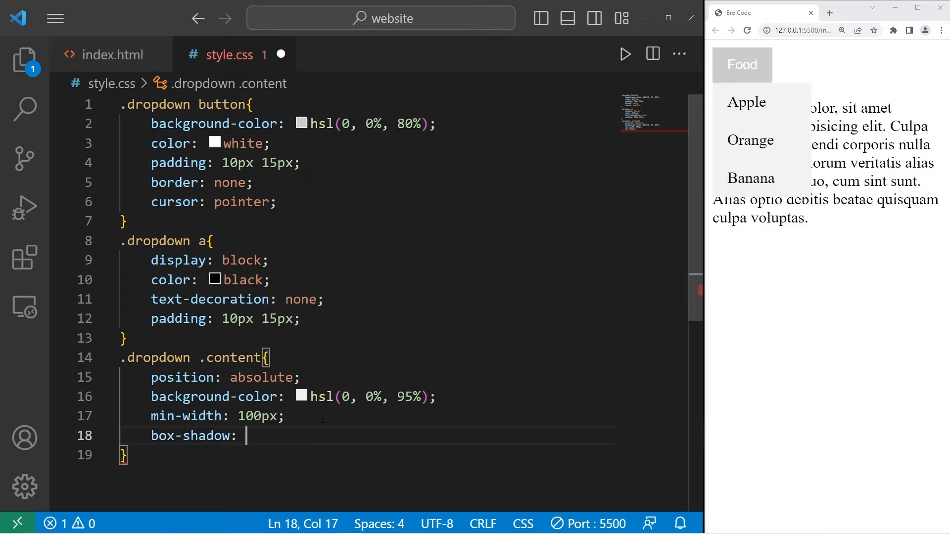
{"action": "type", "text": "2px"}
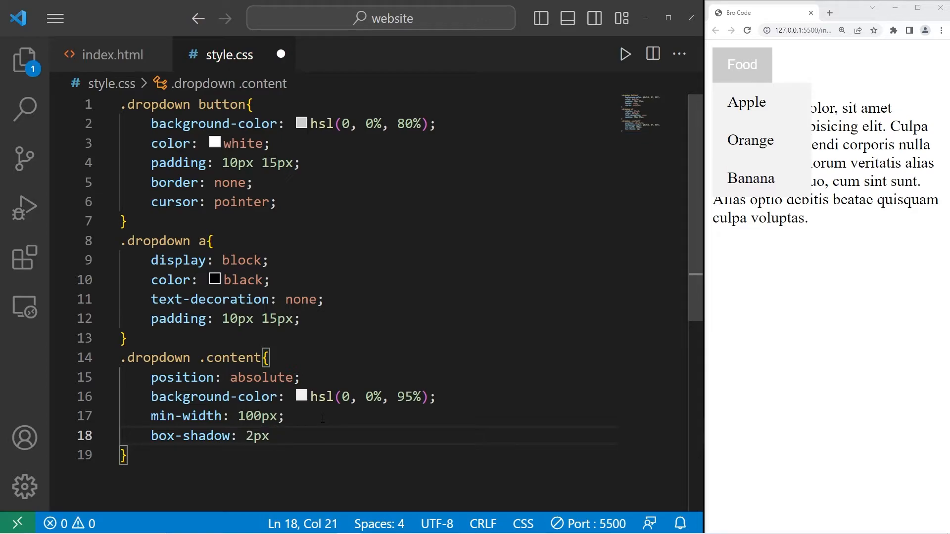
{"action": "type", "text": "2px"}
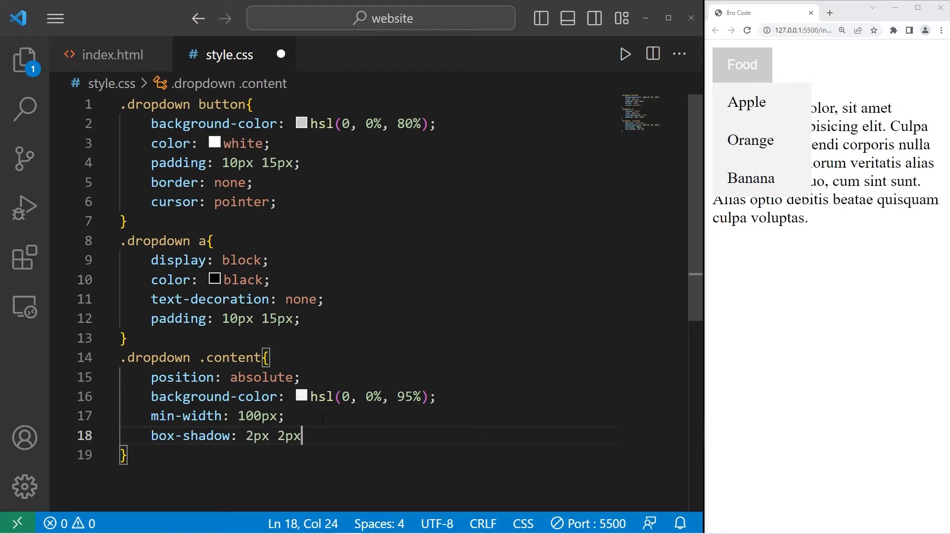
{"action": "type", "text": "5"}
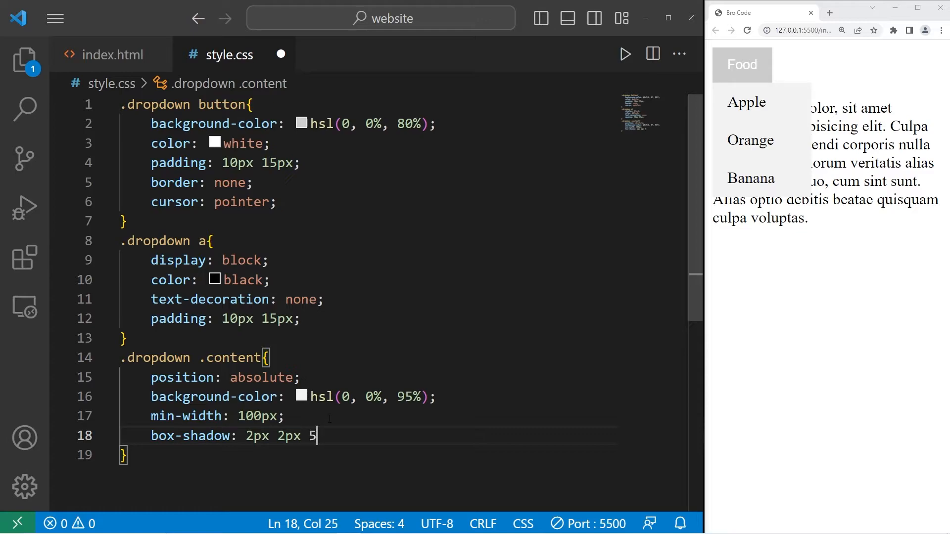
{"action": "type", "text": "px"}
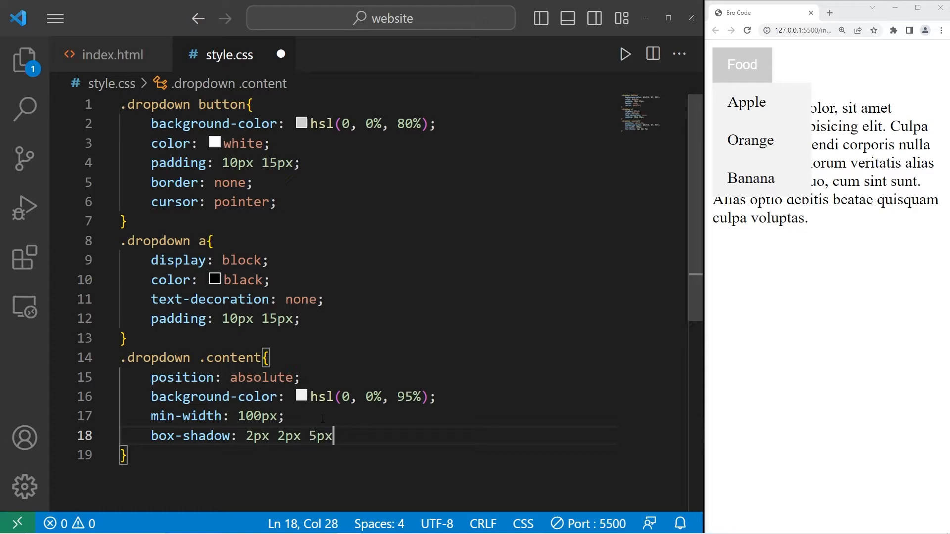
{"action": "type", "text": "black;"}
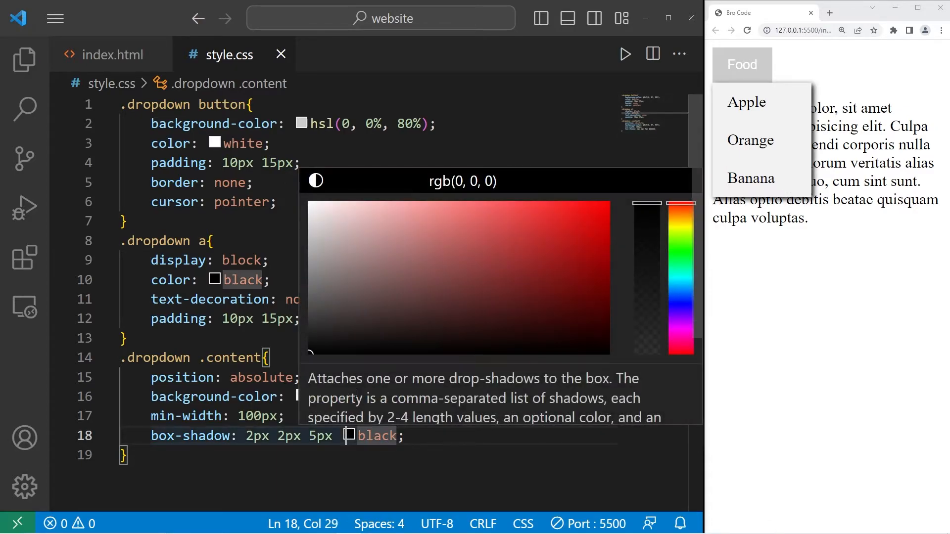
{"action": "left_click", "coordinate": [315, 180]}
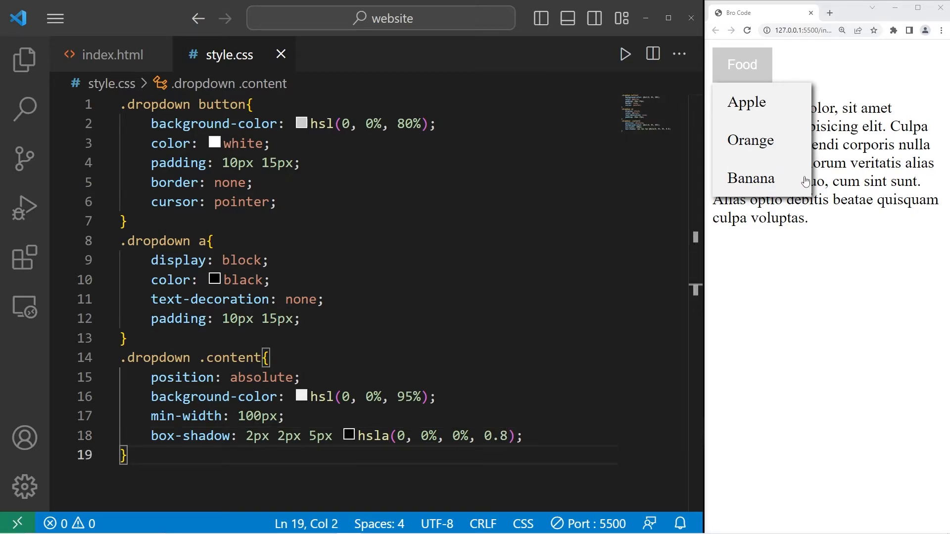
{"action": "mouse_move", "coordinate": [802, 85]}
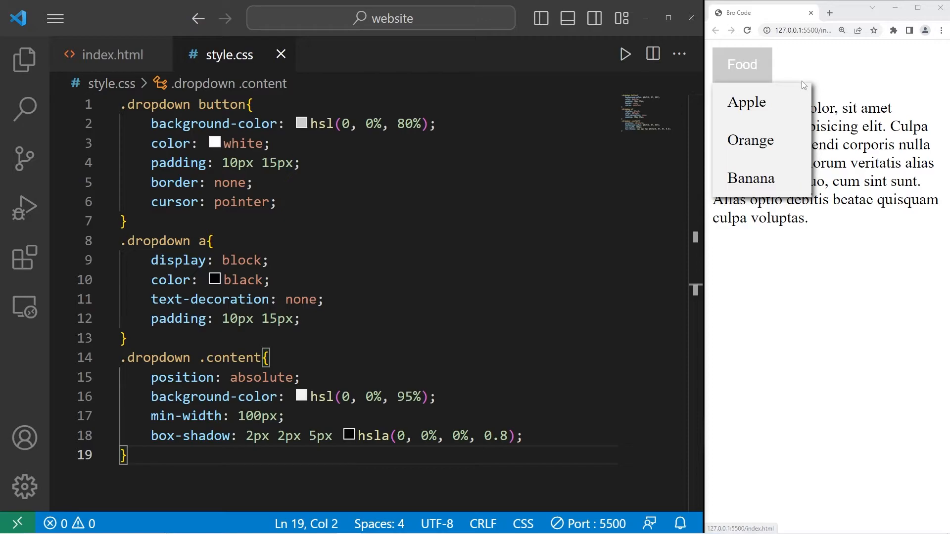
- Add display: none to .dropdown .content and save so the links are hidden
{"action": "scroll", "scroll_direction": "down", "scroll_amount": 3}
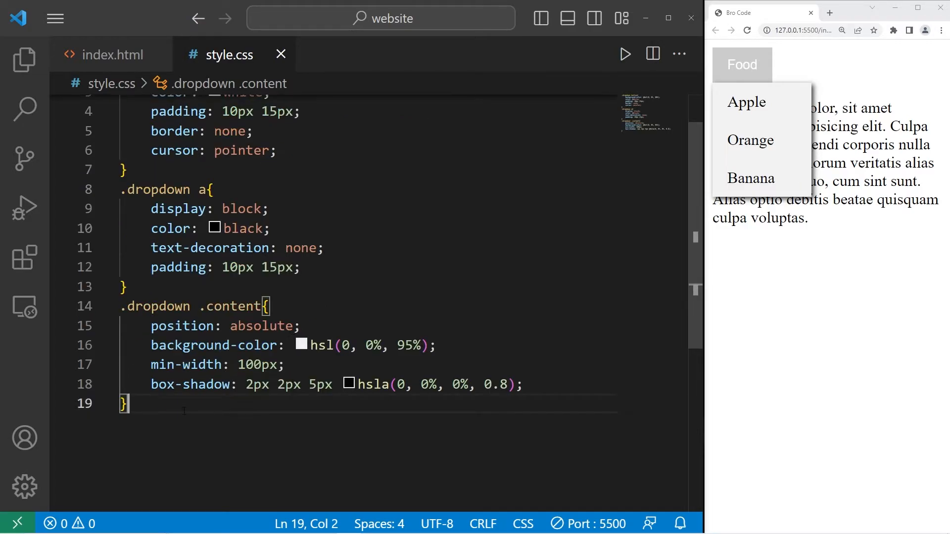
{"action": "type", "text": "display"}
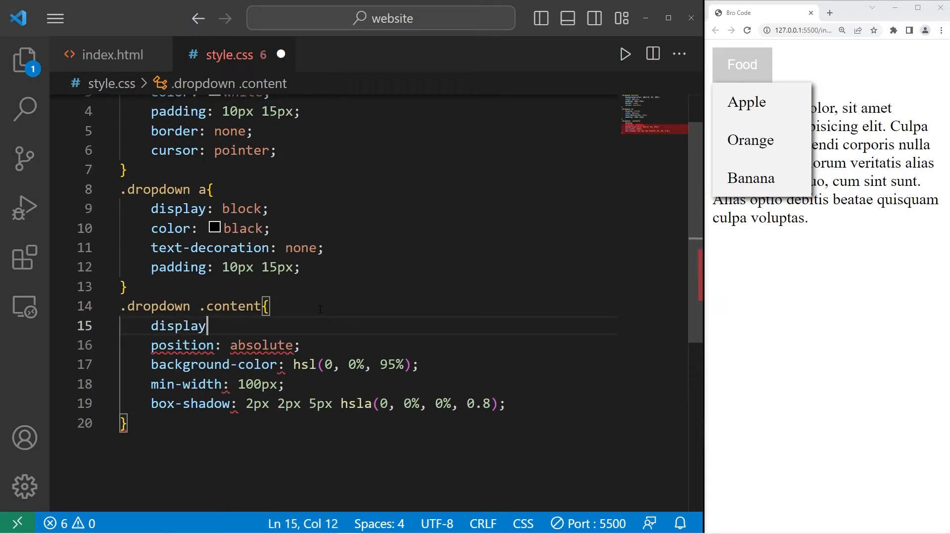
{"action": "type", "text": ": none"}
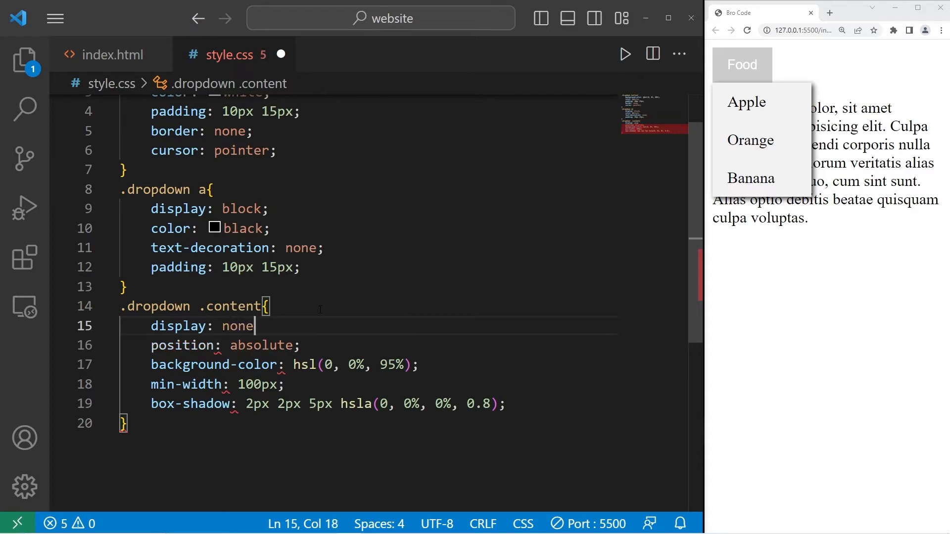
{"action": "key", "text": "ctrl+s"}
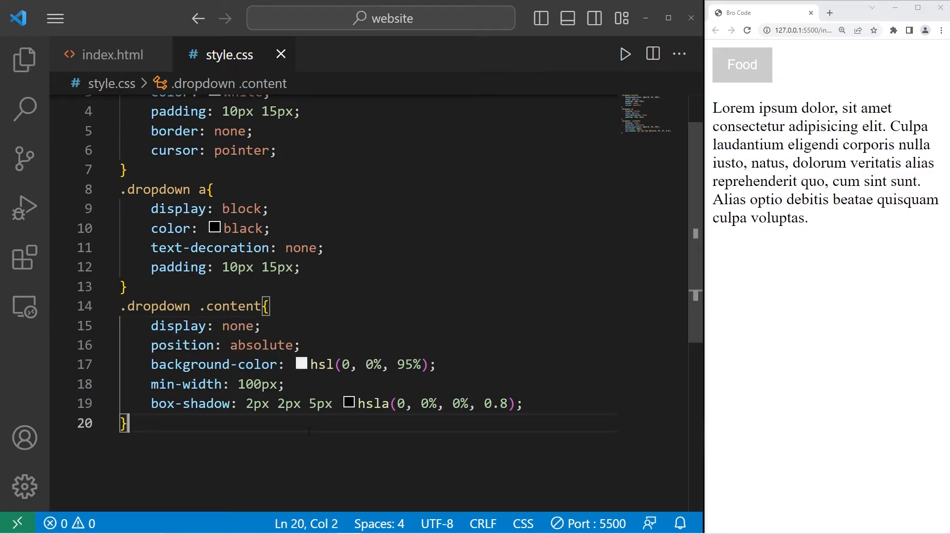
{"action": "key", "text": "Enter"}
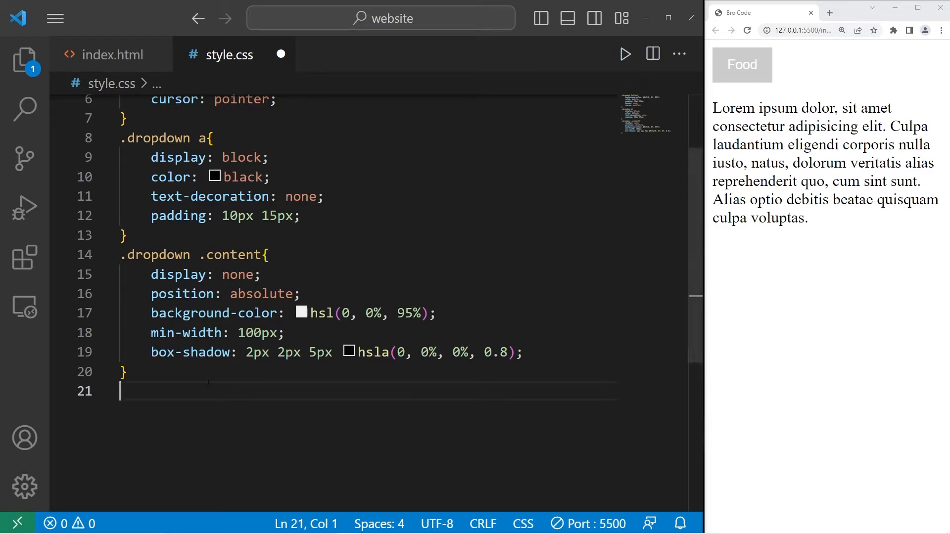
- Add a .dropdown:hover .content rule with display: block to reveal the links
{"action": "type", "text": "."}
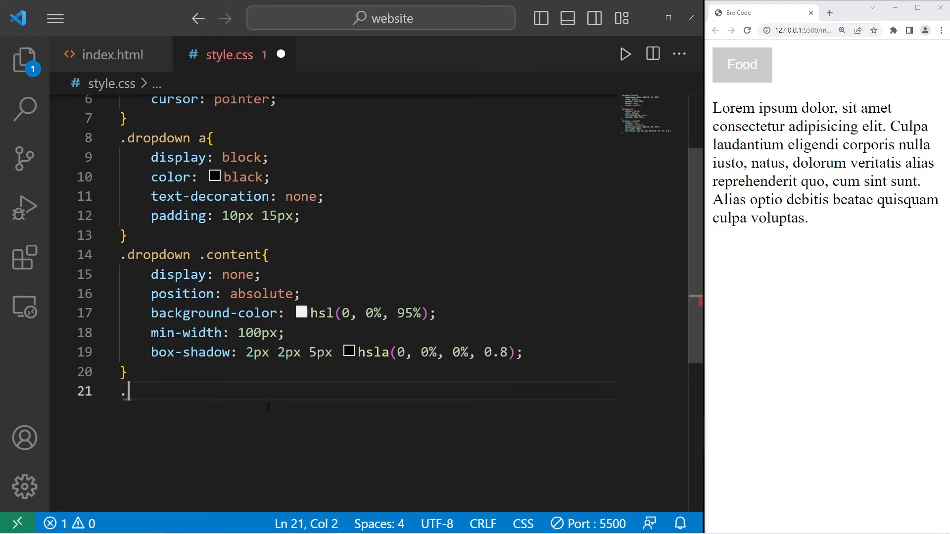
{"action": "type", "text": "dropdown"}
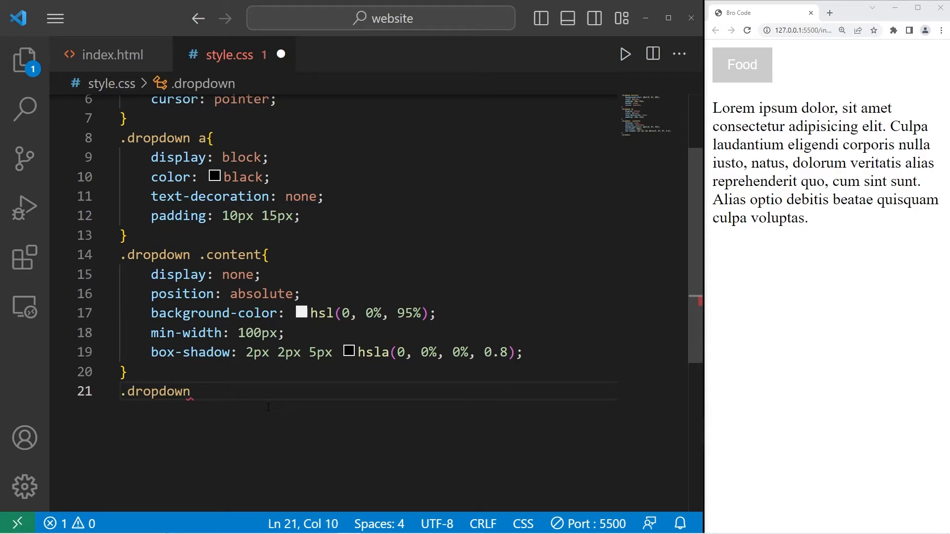
{"action": "type", "text": ":"}
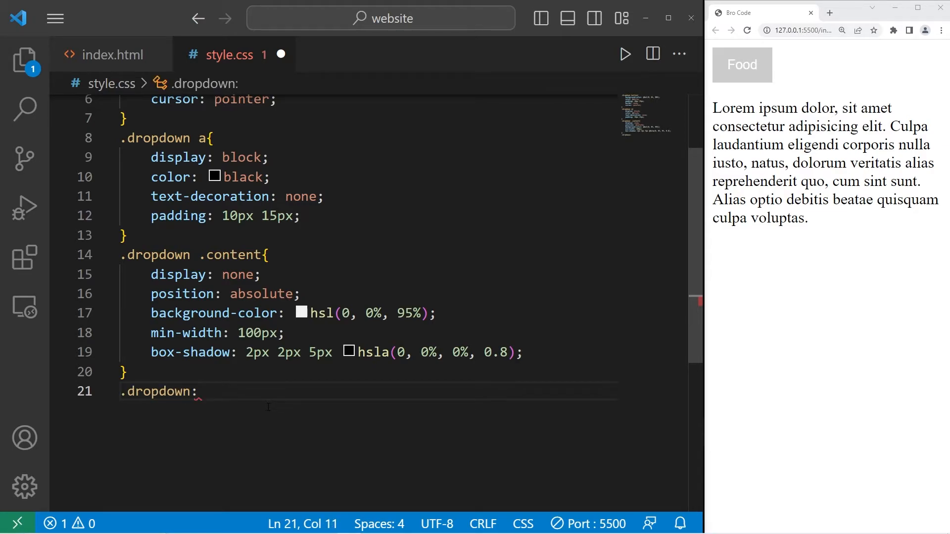
{"action": "type", "text": "hover ."}
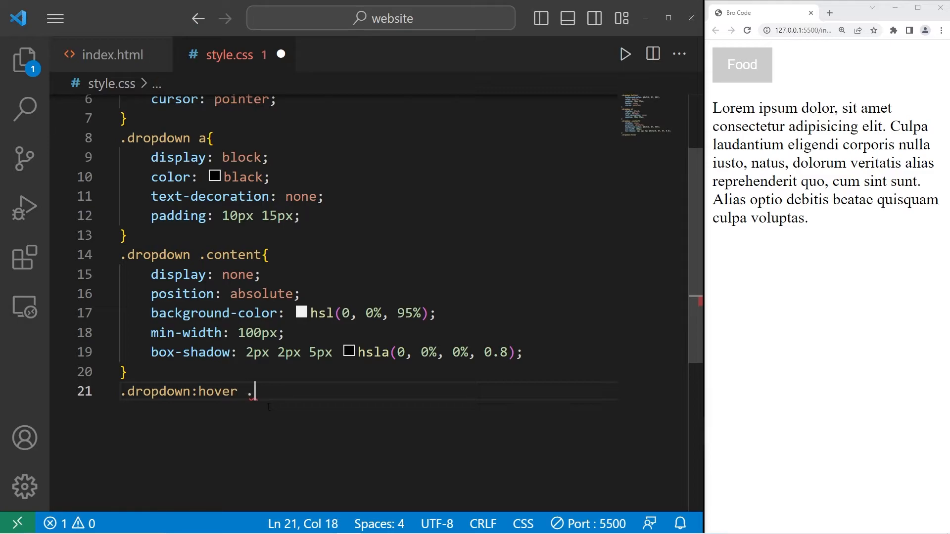
{"action": "type", "text": "content{"}
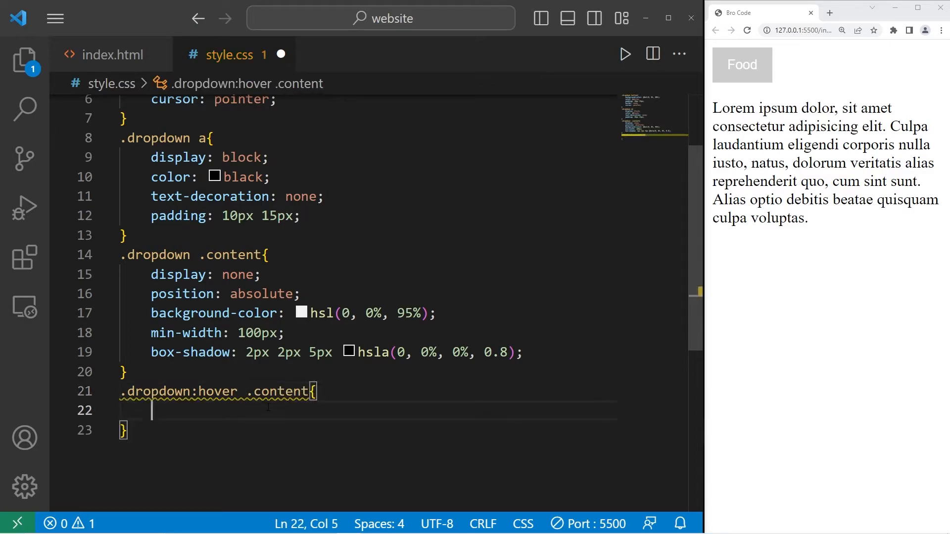
{"action": "type", "text": "disp"}
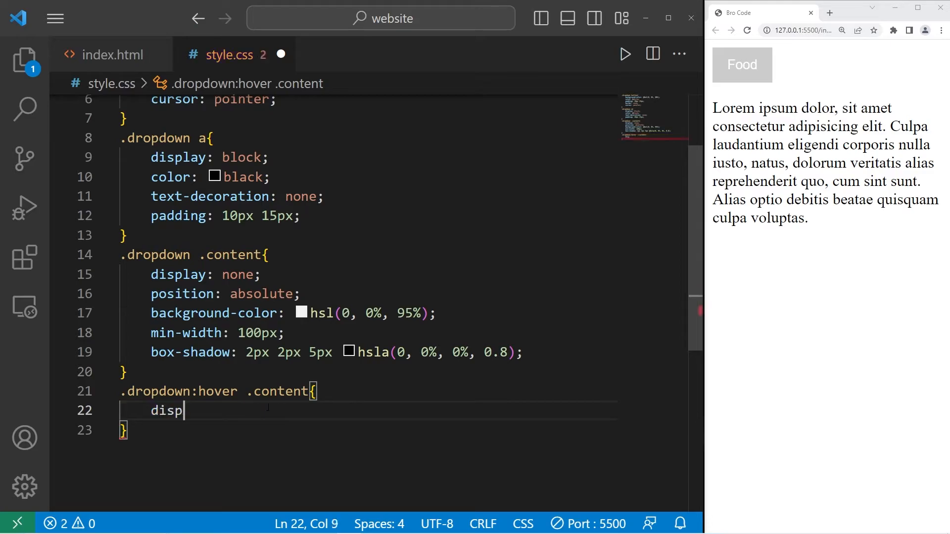
{"action": "type", "text": "lay: block"}
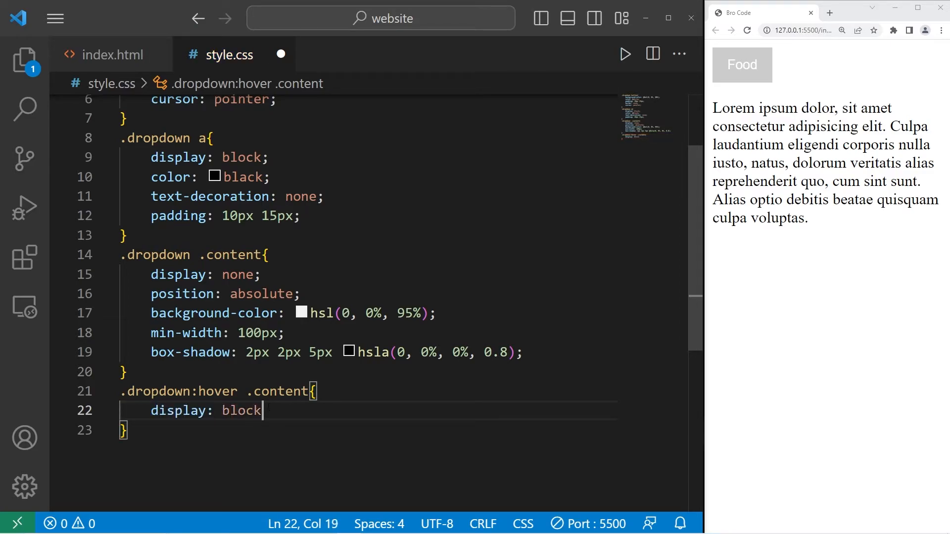
{"action": "type", "text": ";"}
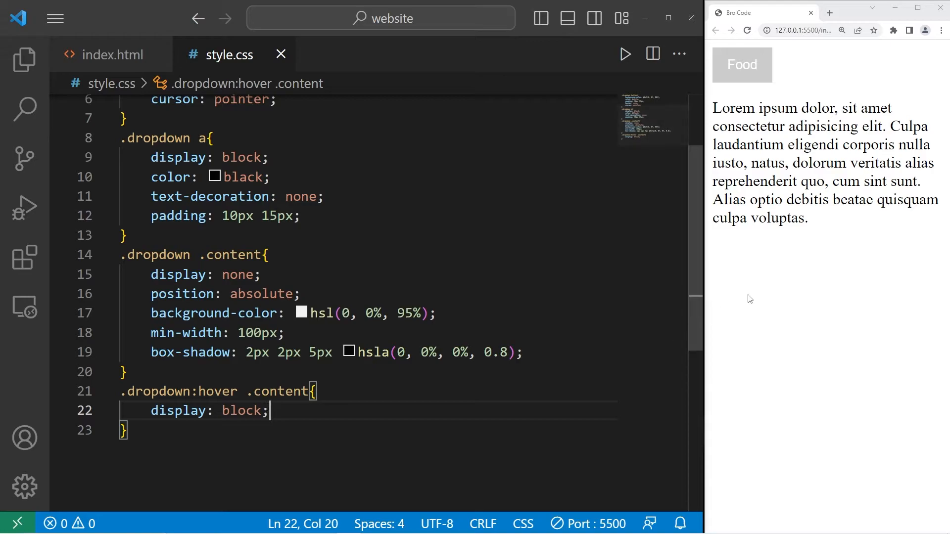
{"action": "mouse_move", "coordinate": [741, 66]}
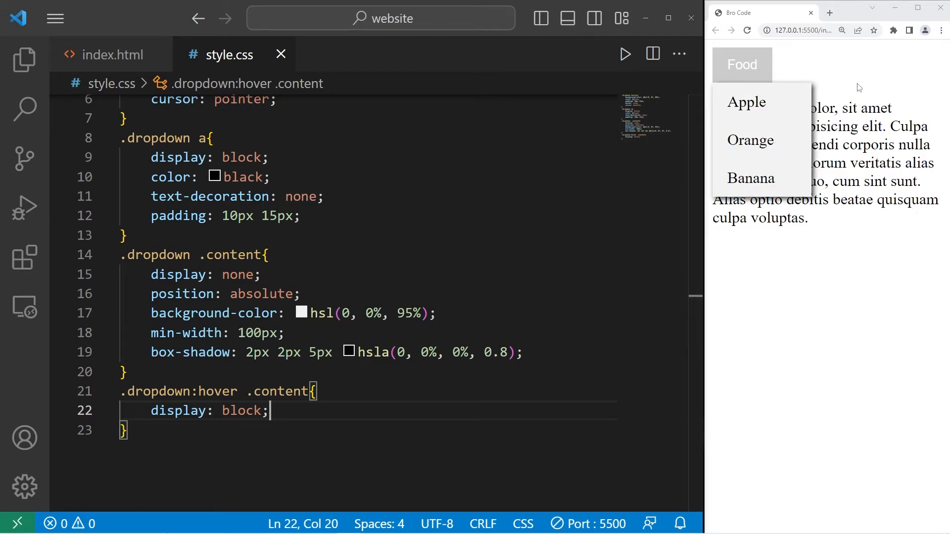
{"action": "mouse_move", "coordinate": [743, 71]}
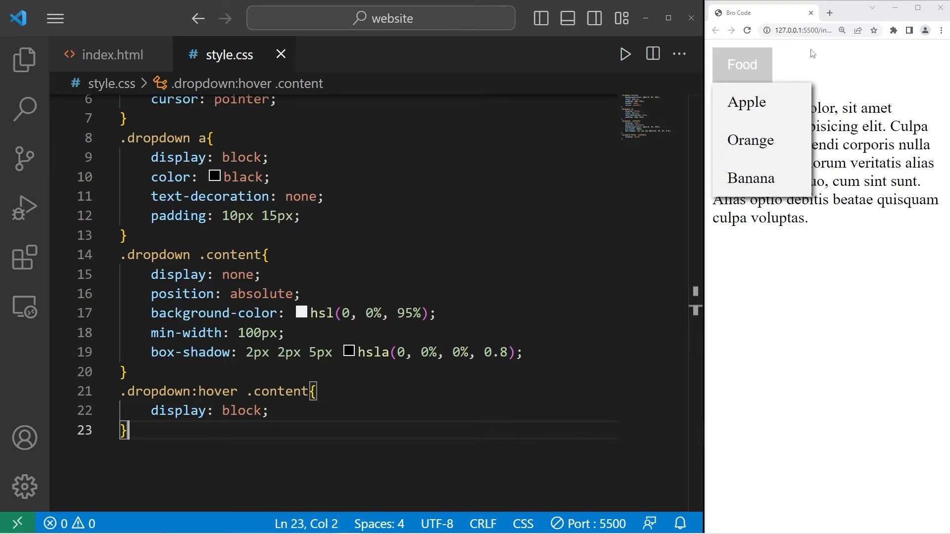
{"action": "mouse_move", "coordinate": [731, 72]}
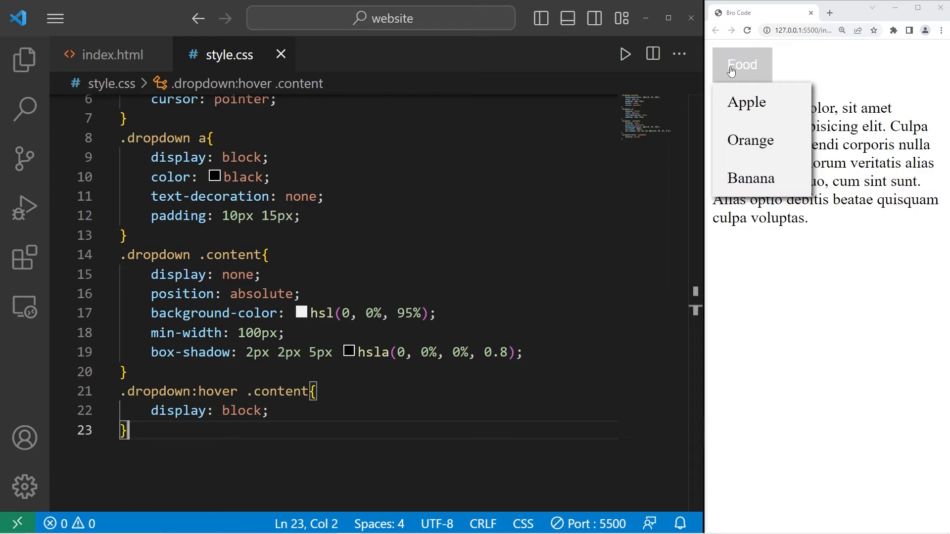
{"action": "key", "text": "enter"}
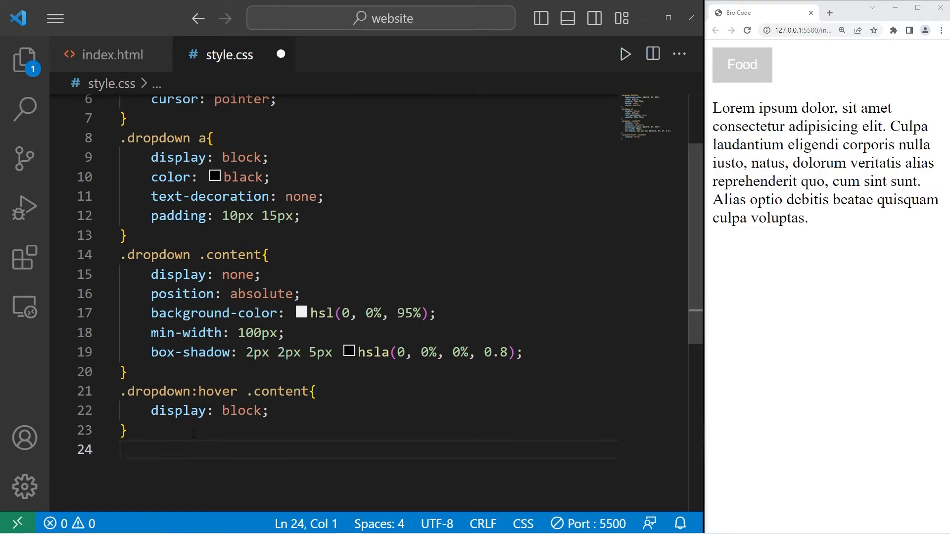
- Add a .dropdown:hover button rule giving Food a darker gray hsl background on hover
{"action": "type", "text": ".dropdown"}
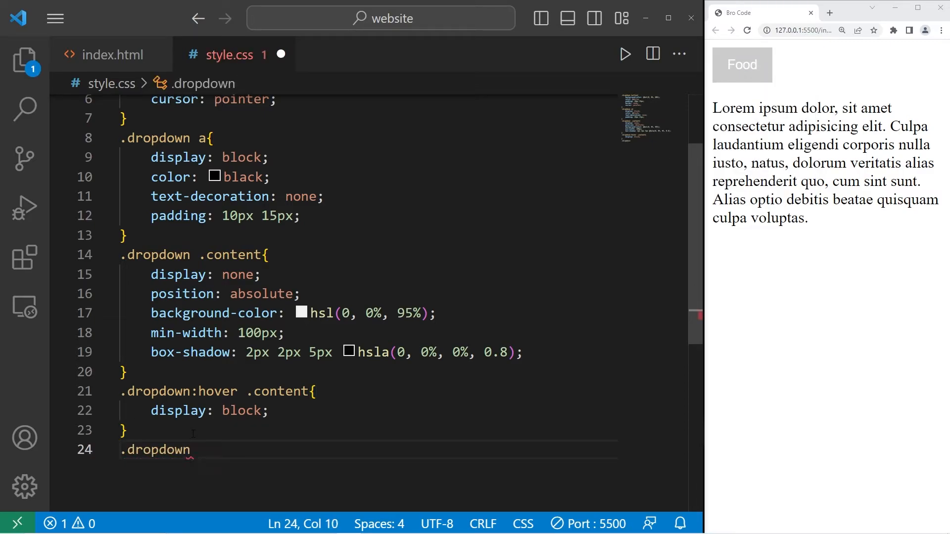
{"action": "type", "text": ":hover"}
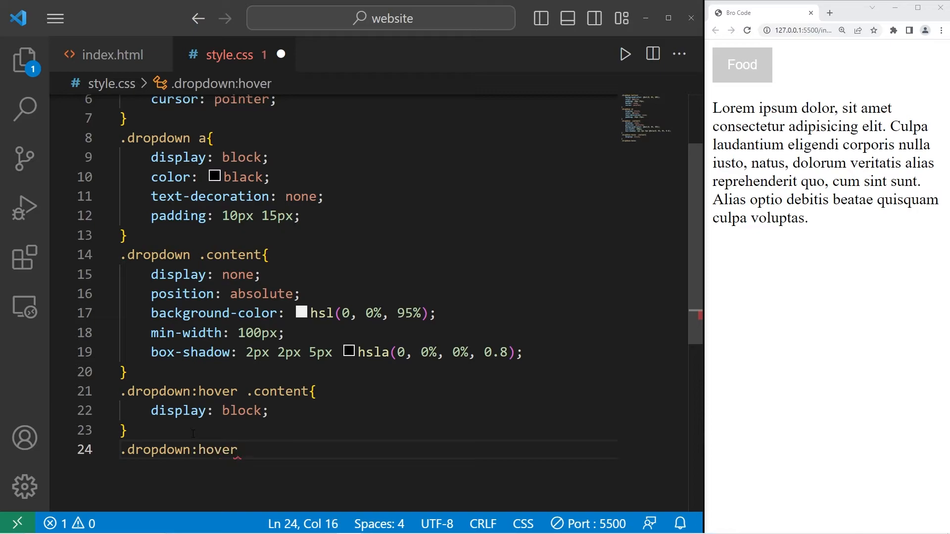
{"action": "type", "text": "bu"}
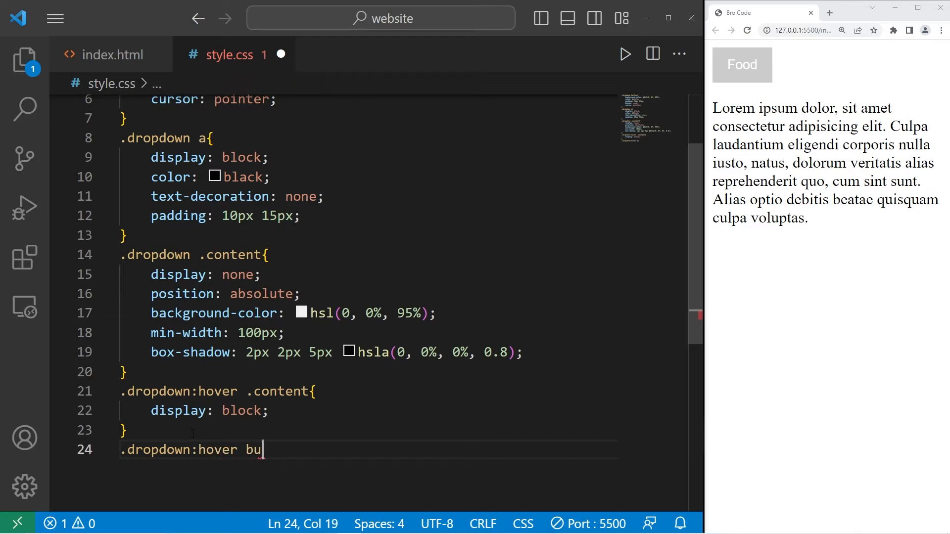
{"action": "type", "text": "tton{"}
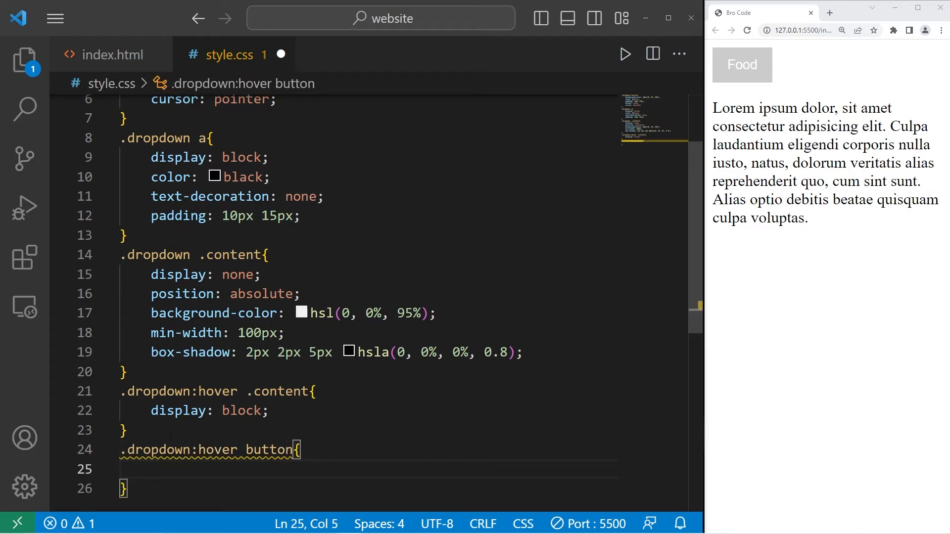
{"action": "type", "text": "background-color: hsl(0, 0%, 95%);"}
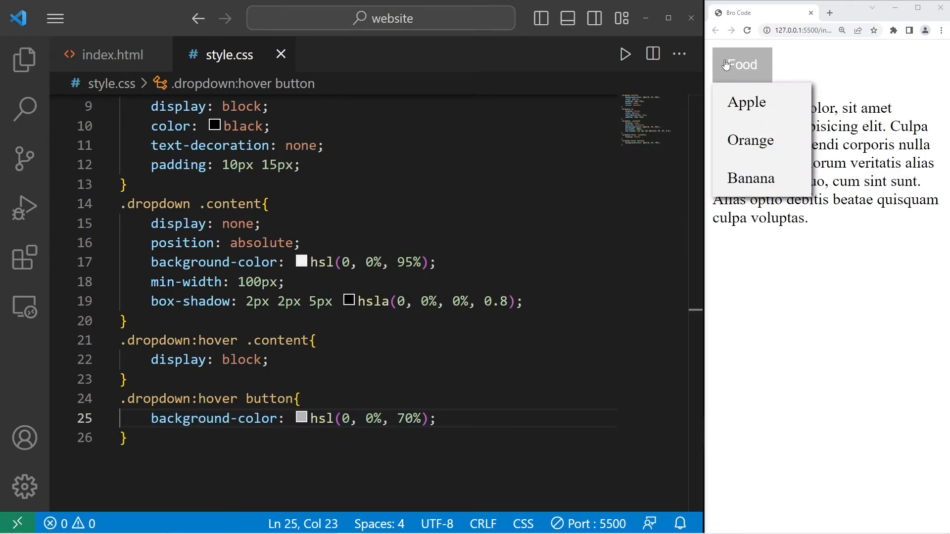
{"action": "mouse_move", "coordinate": [859, 77]}
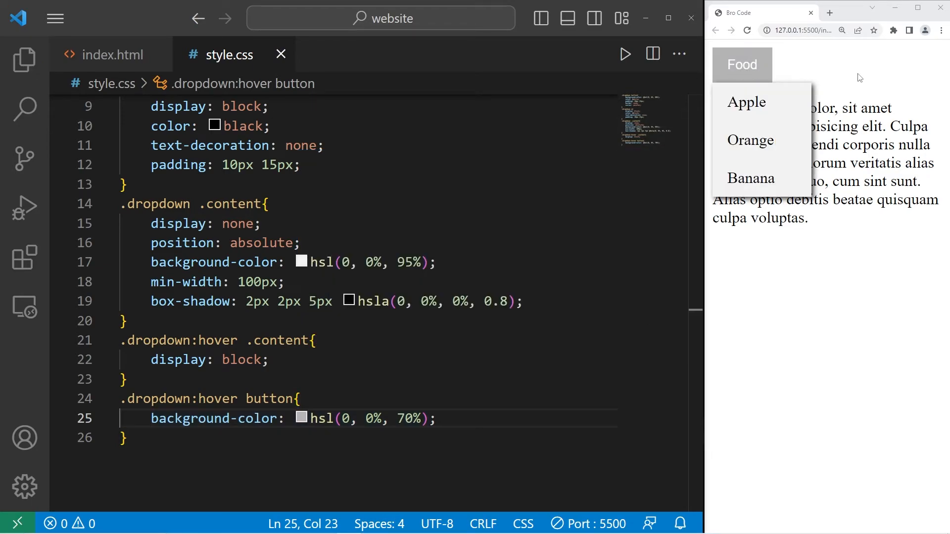
{"action": "mouse_move", "coordinate": [741, 69]}
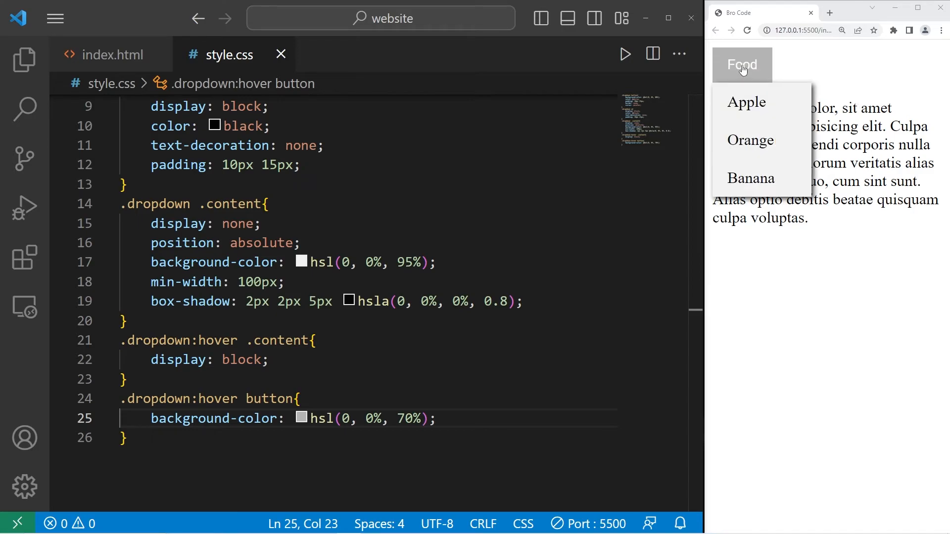
{"action": "mouse_move", "coordinate": [763, 188]}
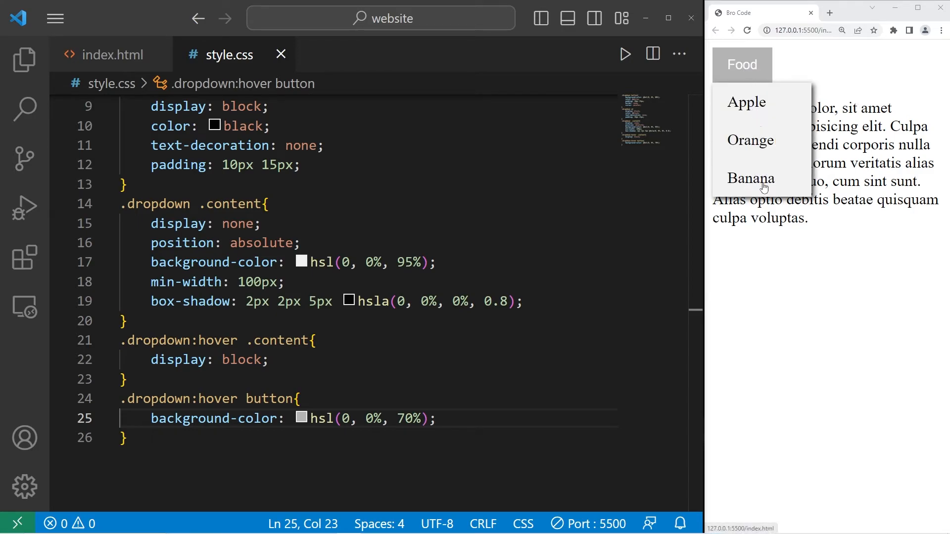
{"action": "mouse_move", "coordinate": [778, 224]}
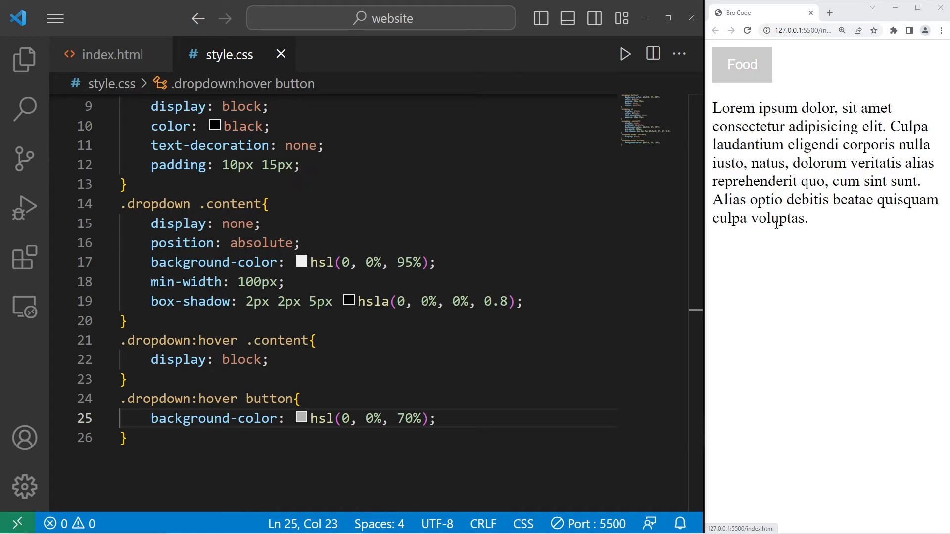
{"action": "key", "text": "enter"}
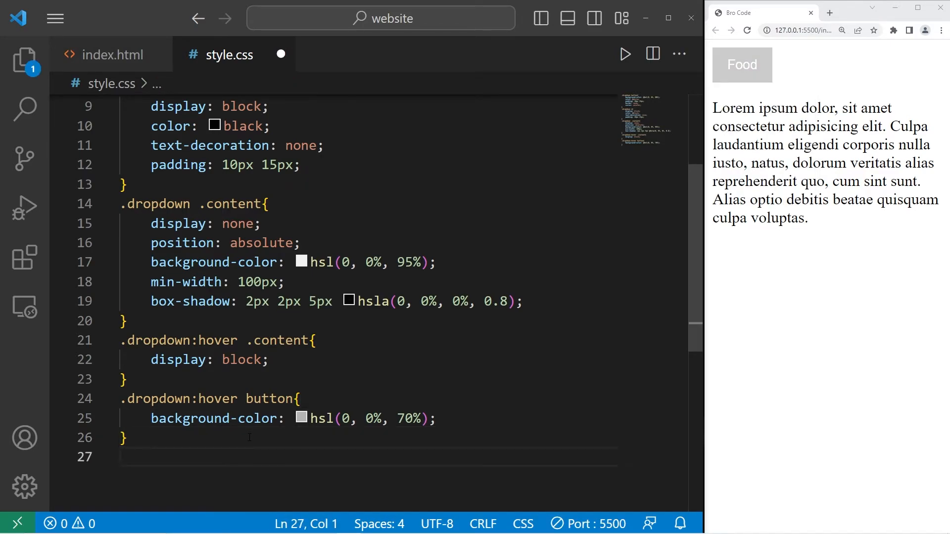
- Add a .dropdown a:hover rule with background-color hsl(0, 0%, 70%), then switch to index.html
{"action": "type", "text": ".drop"}
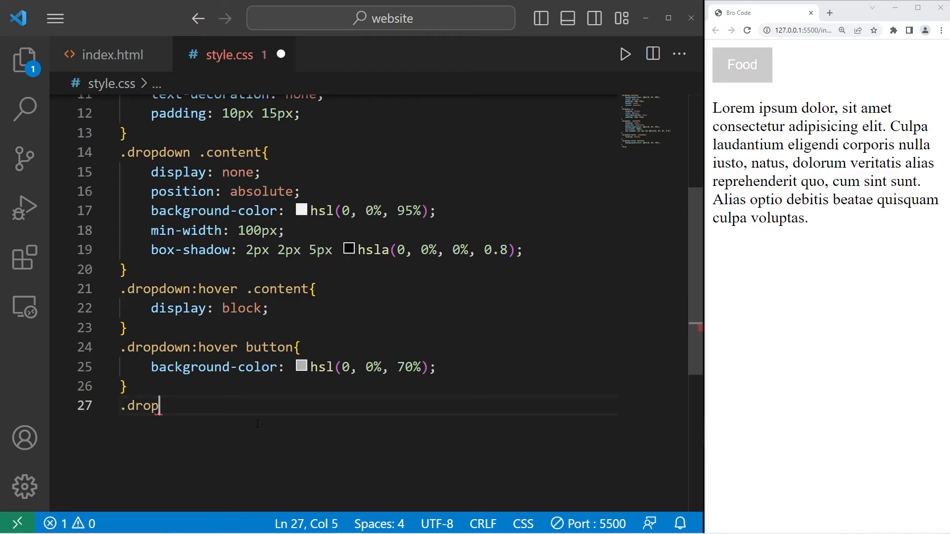
{"action": "type", "text": "down"}
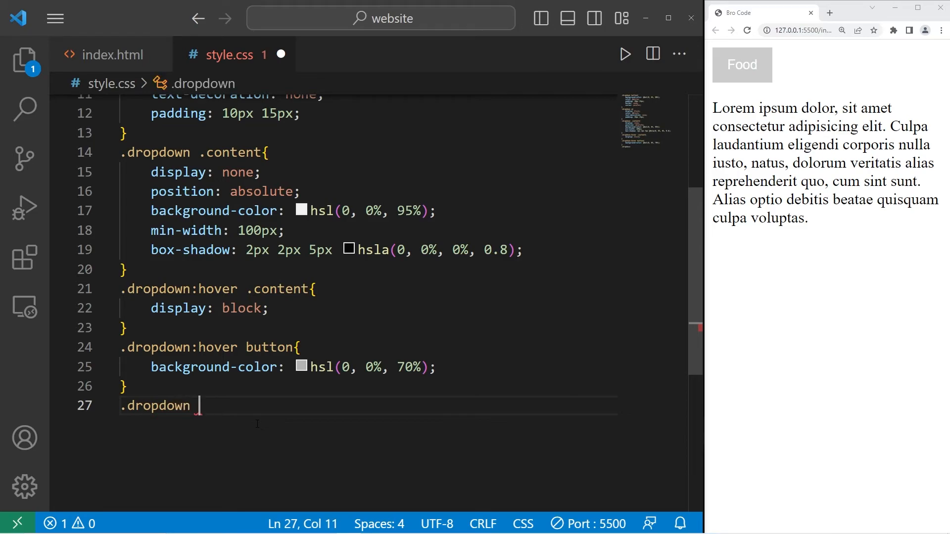
{"action": "type", "text": "a"}
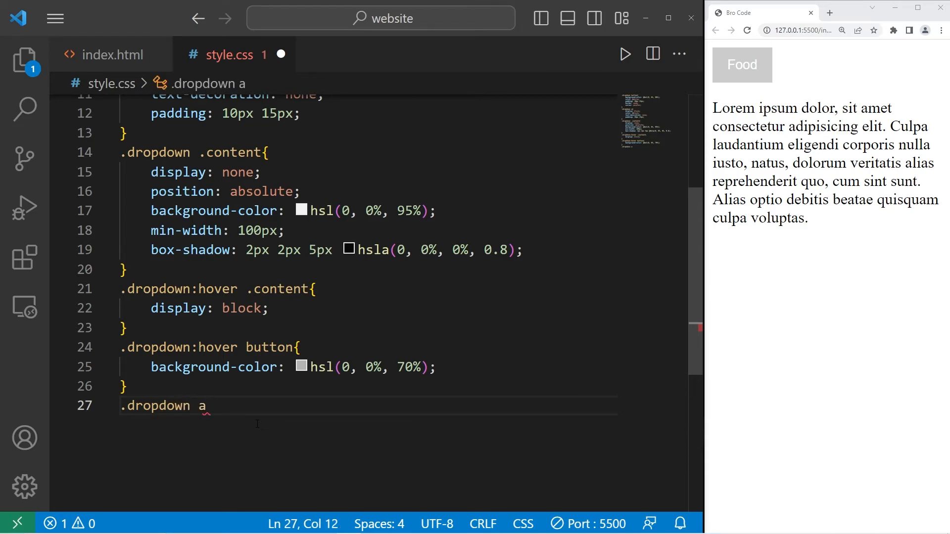
{"action": "type", "text": ":hover{"}
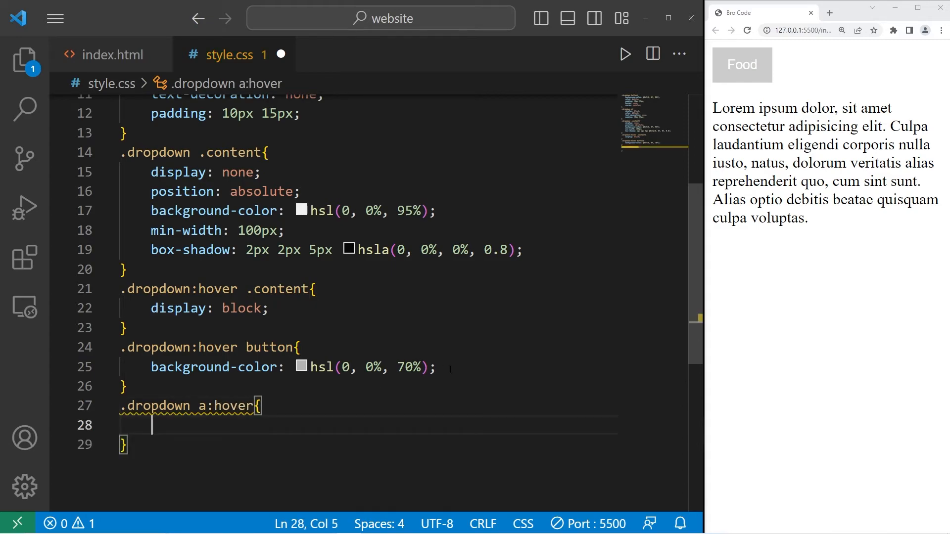
{"action": "type", "text": "background-color: hsl(0, 0%, 70%);"}
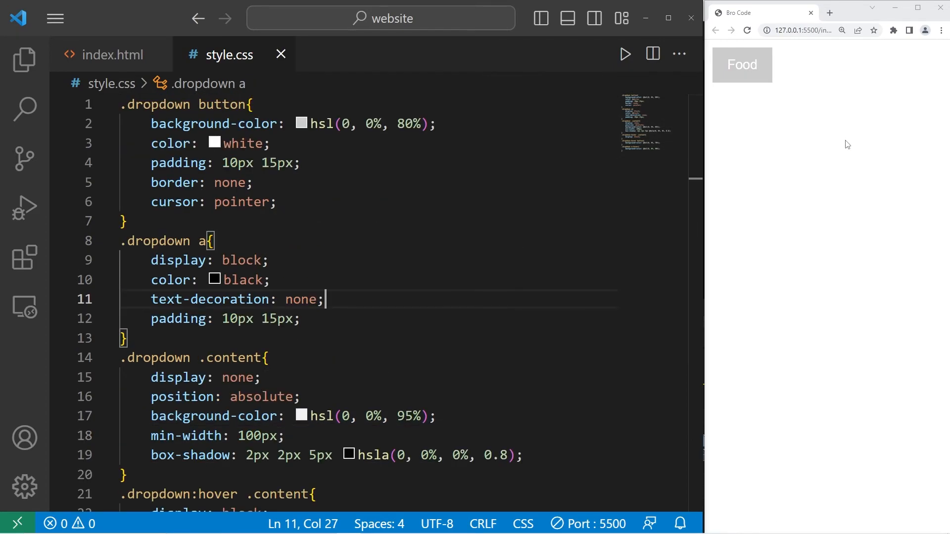
{"action": "left_click", "coordinate": [112, 54]}
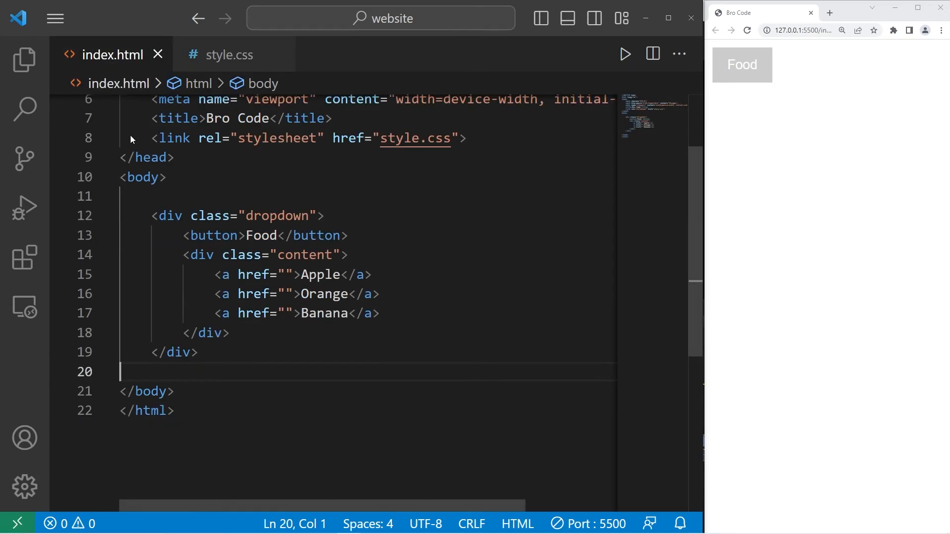
{"action": "left_click", "coordinate": [170, 216]}
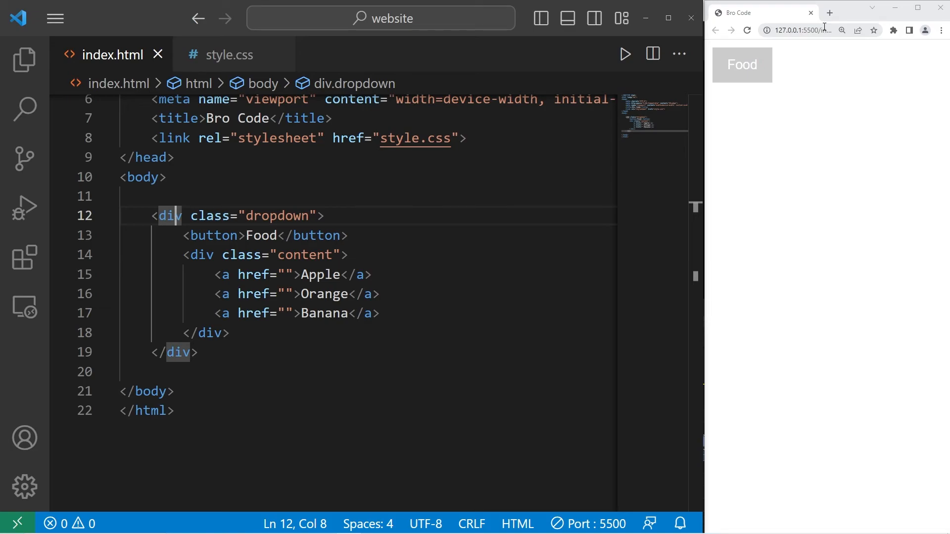
{"action": "mouse_move", "coordinate": [842, 49]}
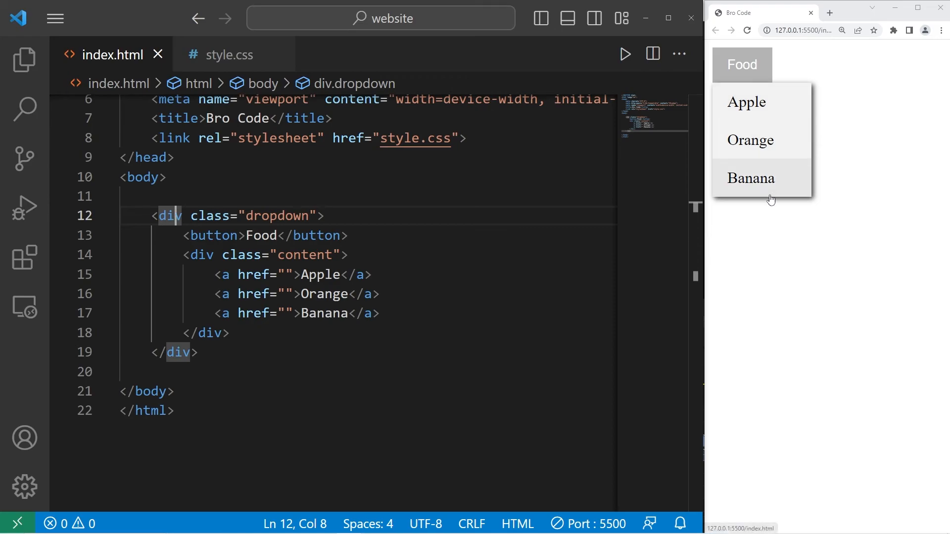
{"action": "left_click", "coordinate": [228, 54]}
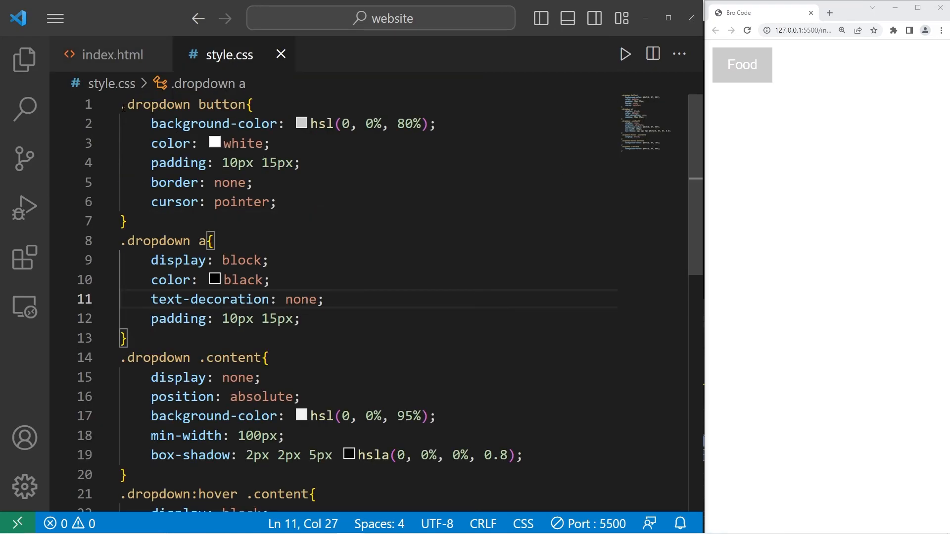
- Add a .dropdown rule at the top of style.css with display: inline-block
{"action": "type", "text": ".dropdown{"}
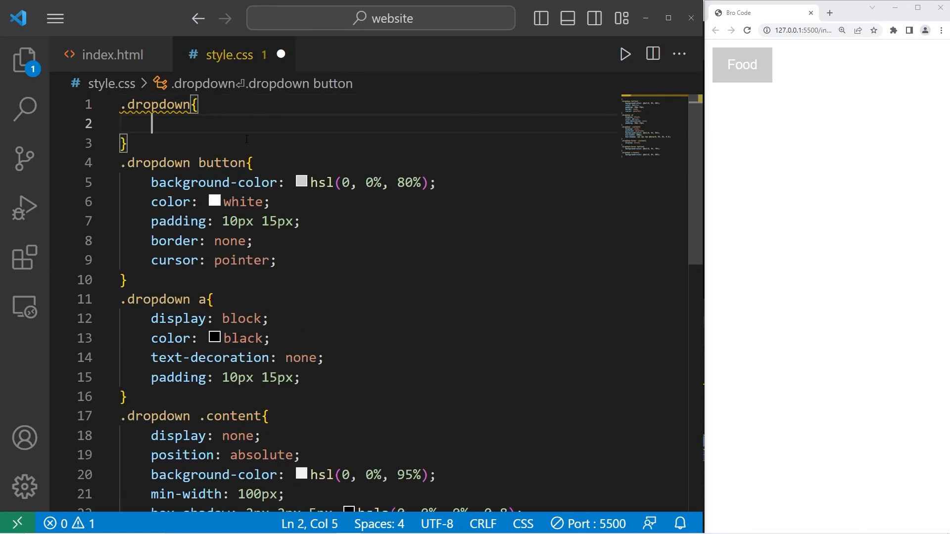
{"action": "type", "text": "display: inline"}
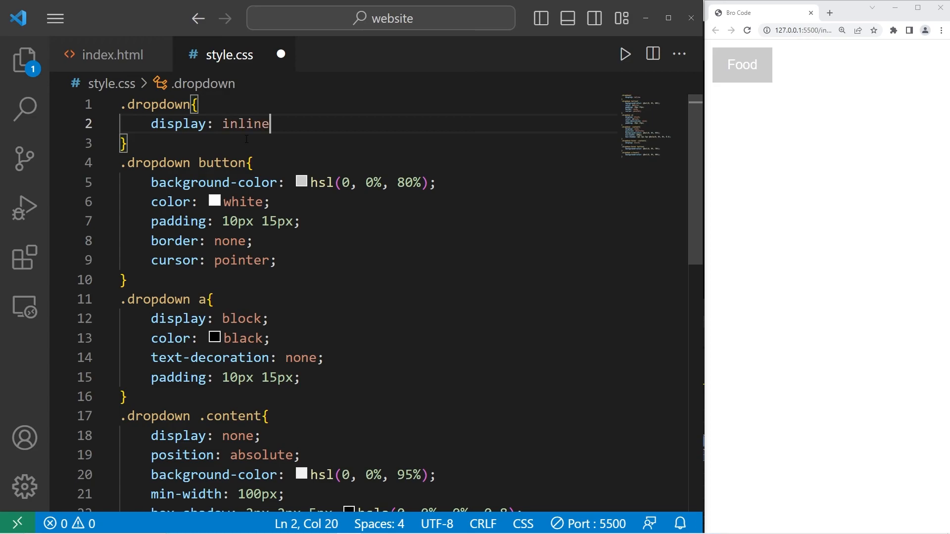
{"action": "type", "text": "-block;"}
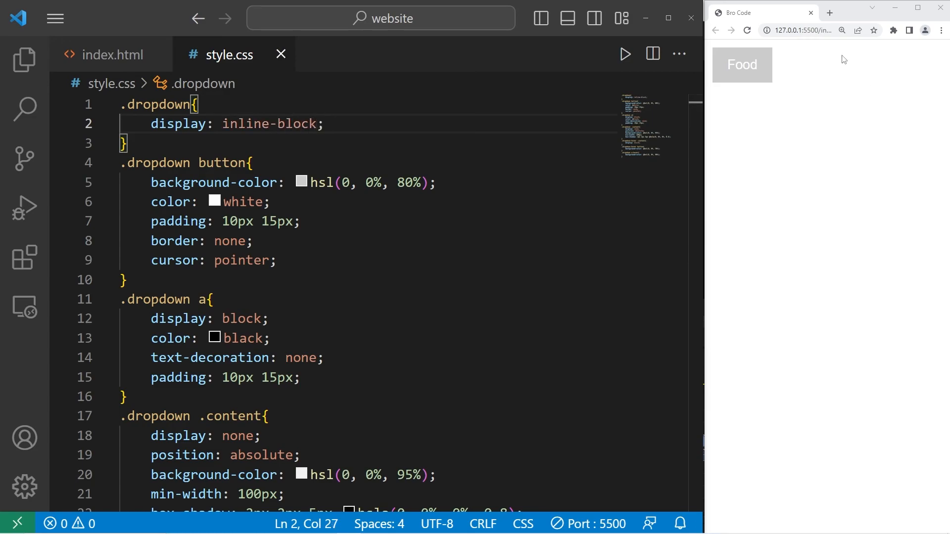
{"action": "mouse_move", "coordinate": [876, 77]}
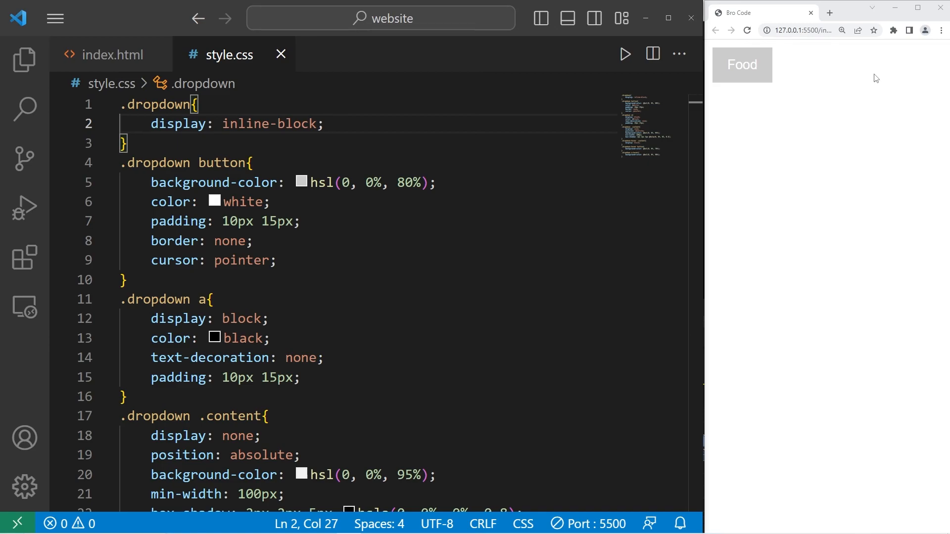
{"action": "mouse_move", "coordinate": [809, 48]}
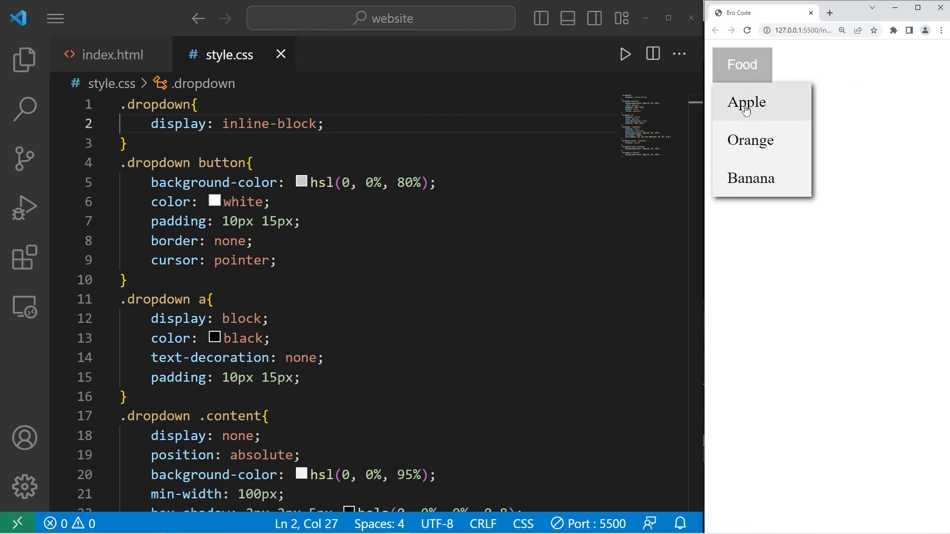
{"action": "mouse_move", "coordinate": [754, 126]}
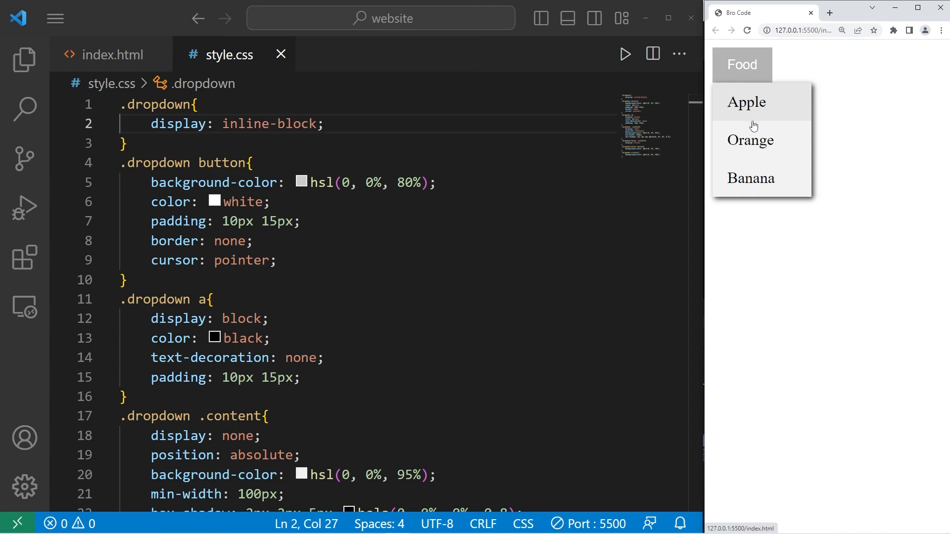
{"action": "mouse_move", "coordinate": [762, 178]}
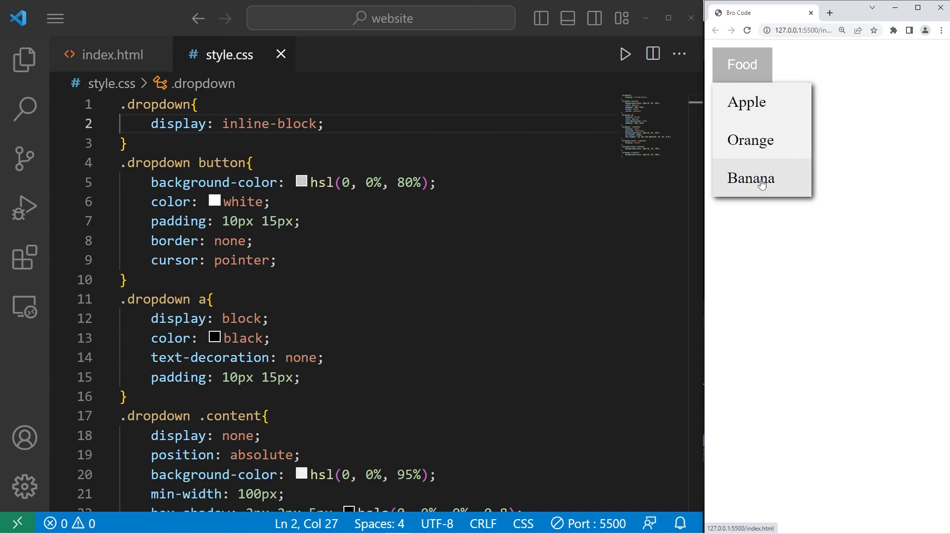